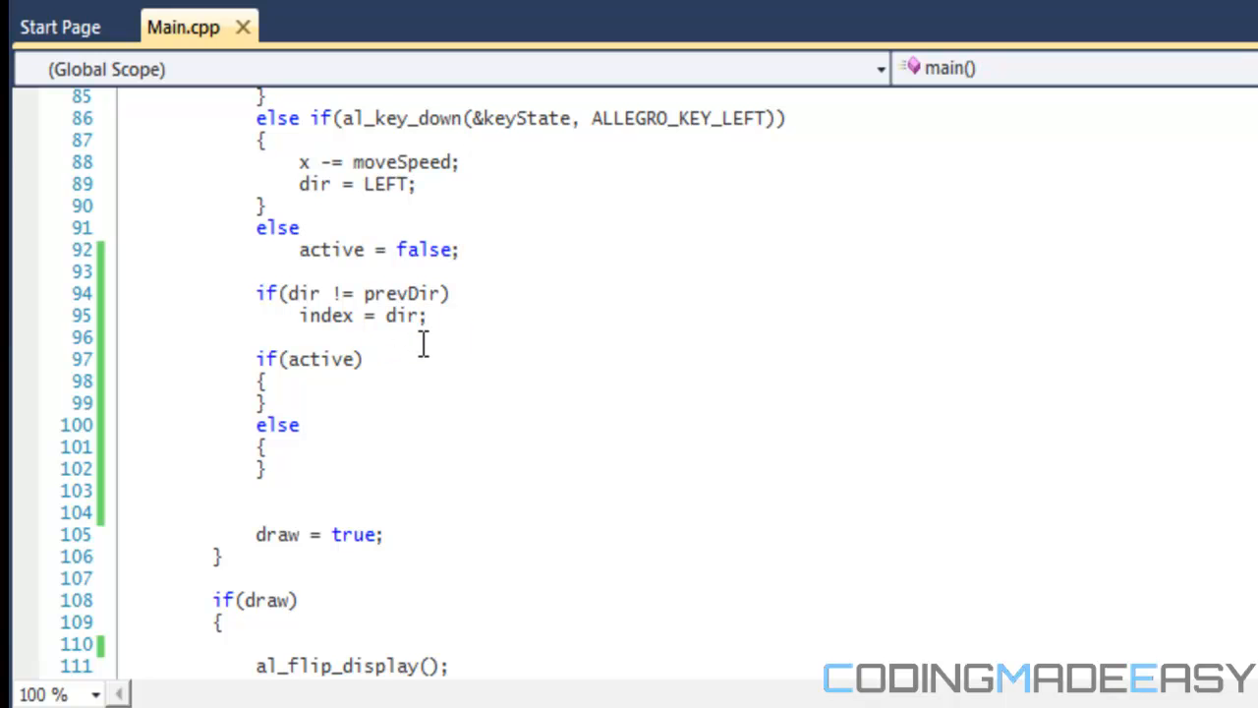
{"action": "mouse_move", "coordinate": [505, 150]}
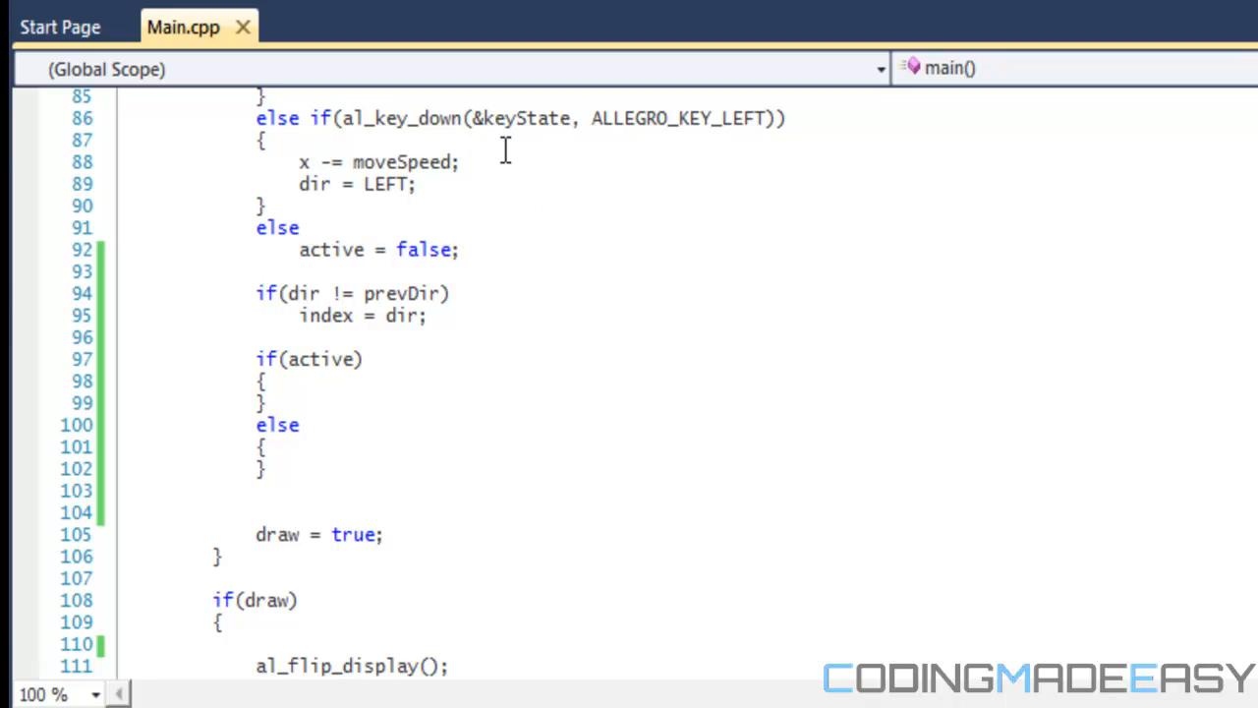
{"action": "mouse_move", "coordinate": [506, 149]}
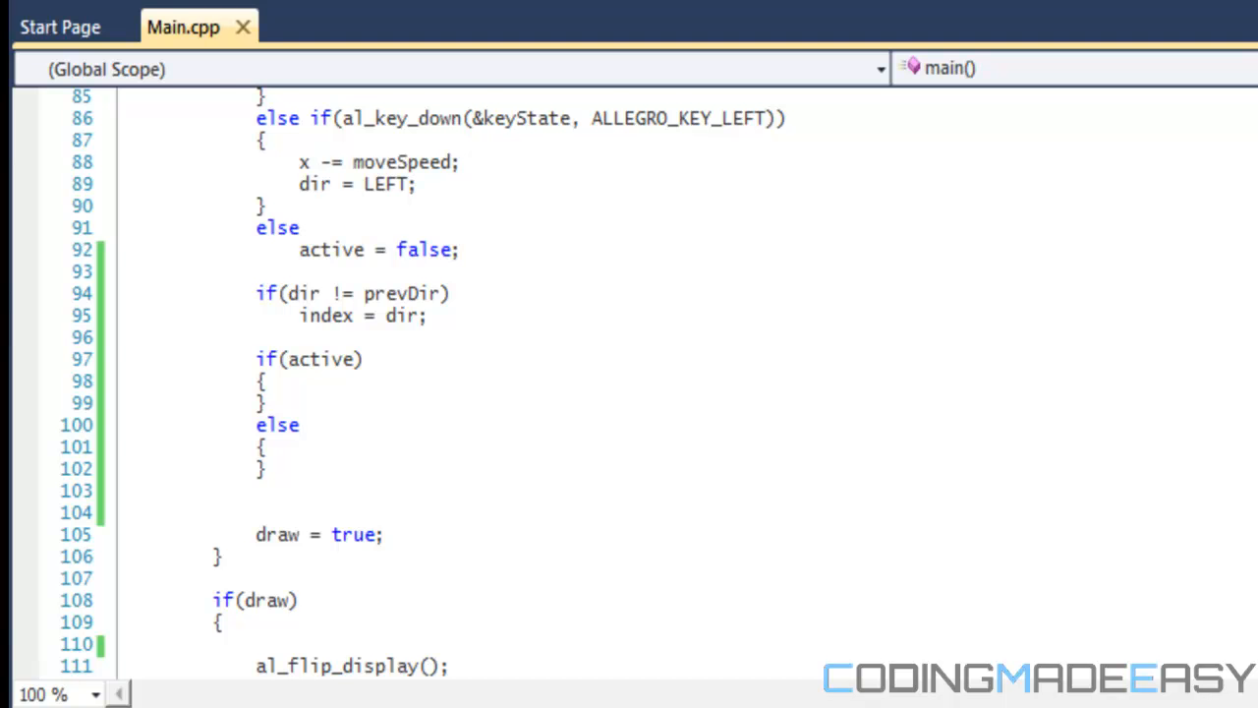
- Add index++; inside the if(active) block
{"action": "scroll", "scroll_direction": "up", "scroll_amount": 3}
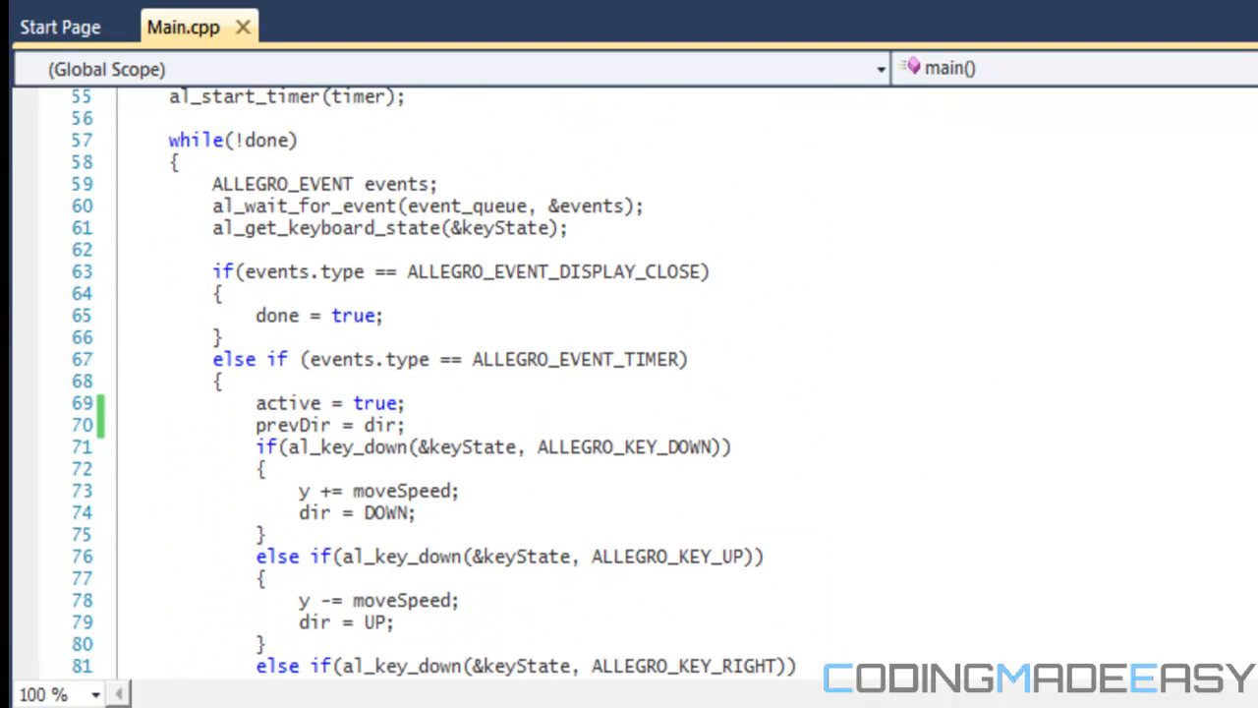
{"action": "scroll", "scroll_direction": "down", "scroll_amount": 3}
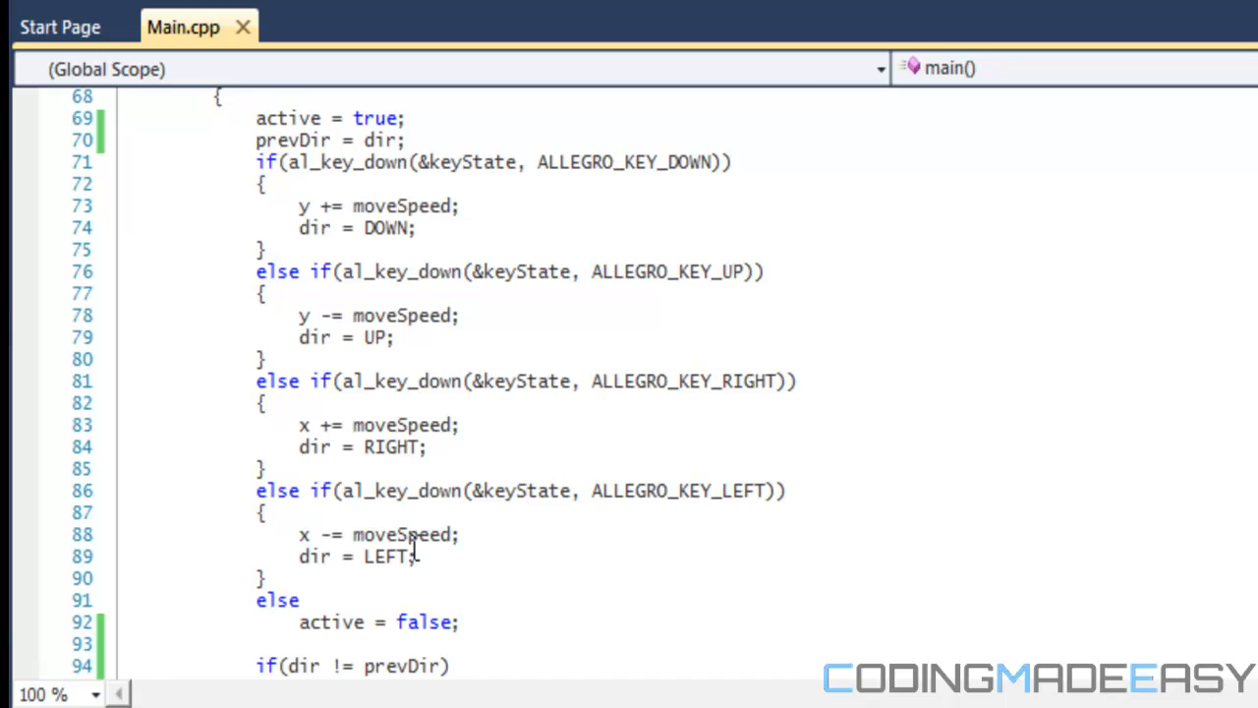
{"action": "mouse_move", "coordinate": [403, 315]}
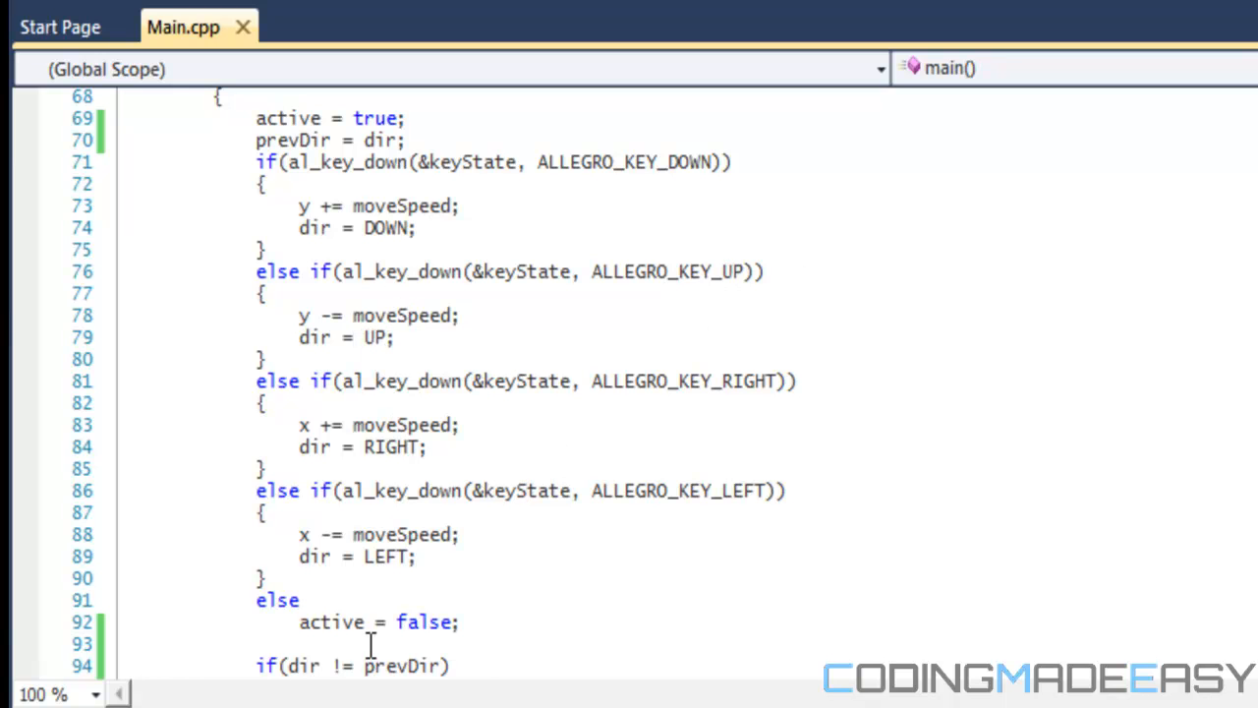
{"action": "mouse_move", "coordinate": [381, 555]}
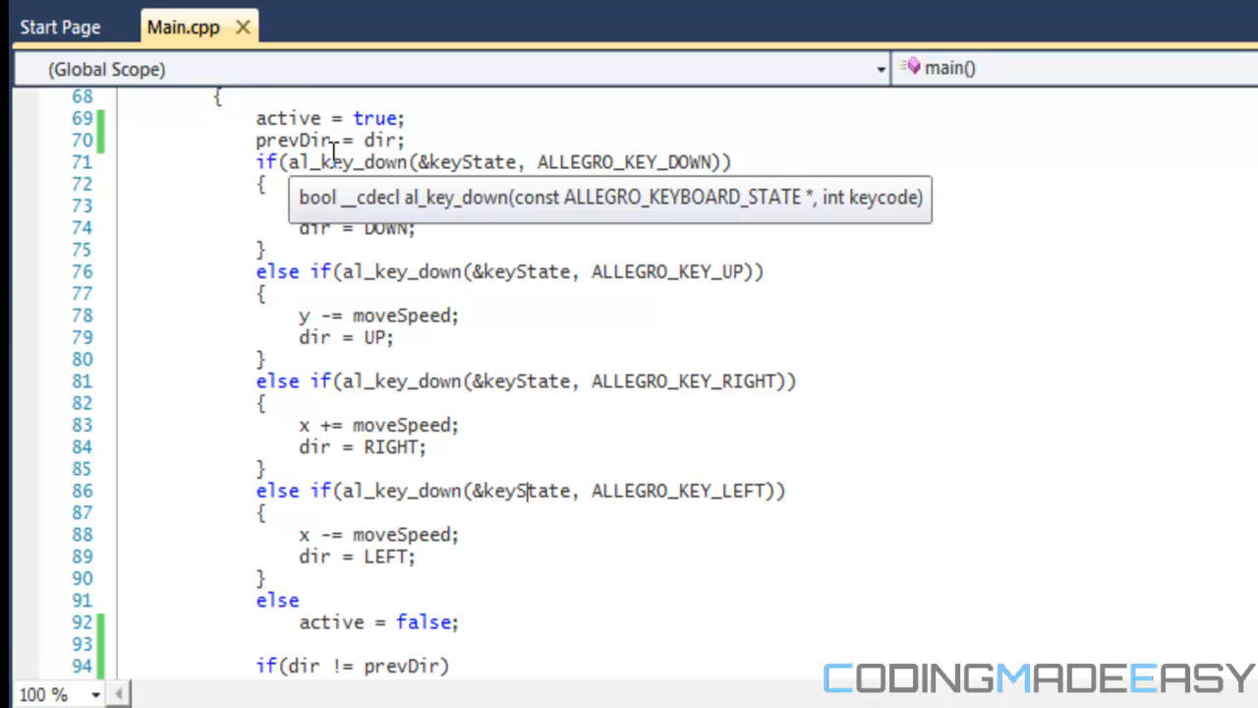
{"action": "scroll", "scroll_direction": "down", "scroll_amount": 3}
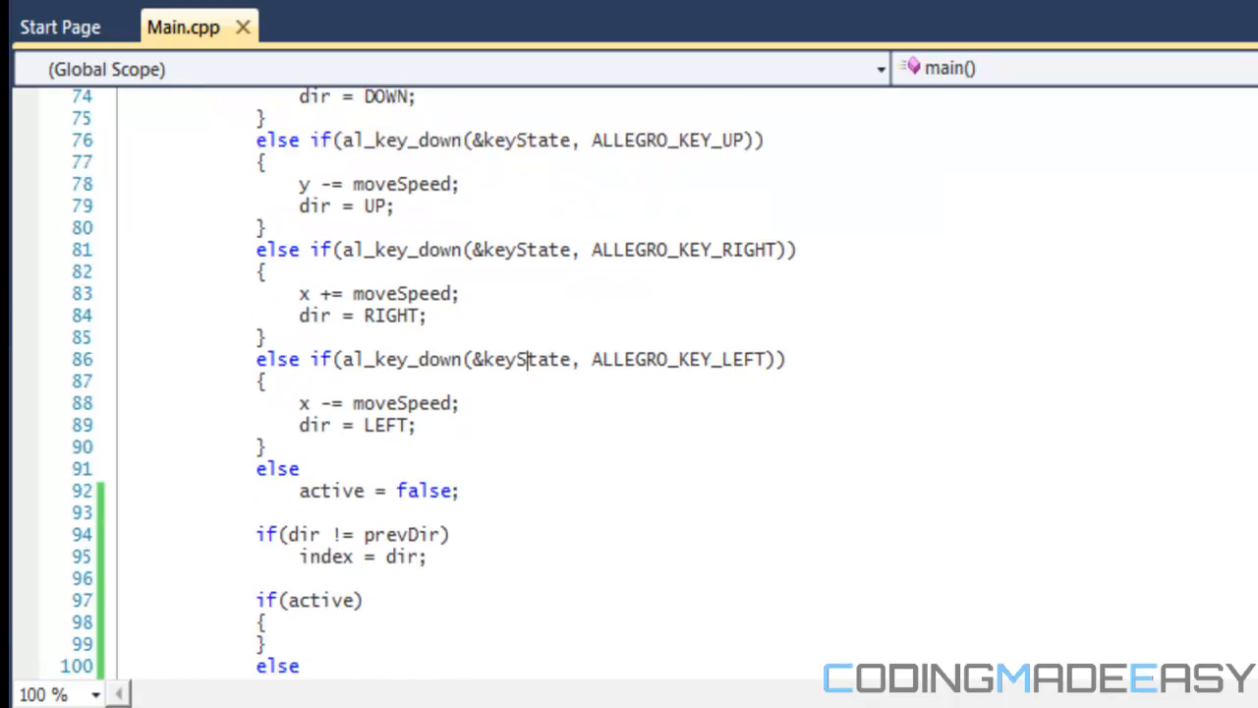
{"action": "scroll", "scroll_direction": "down", "scroll_amount": 3}
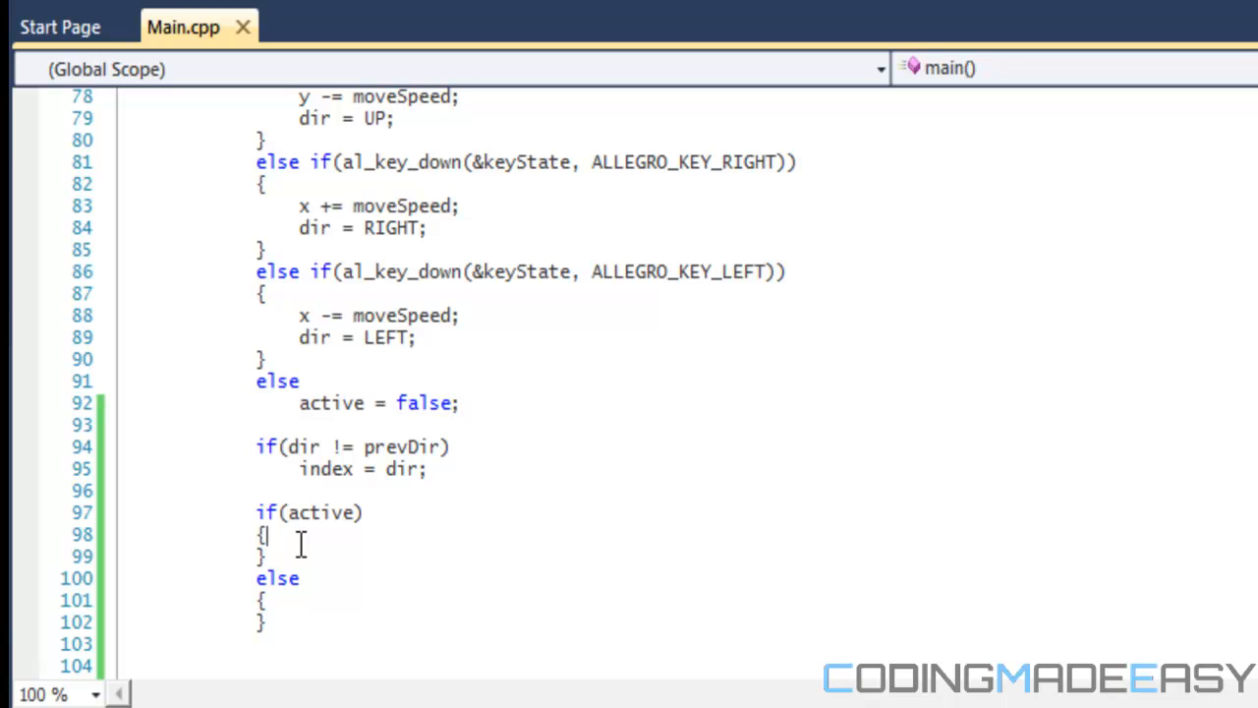
{"action": "mouse_move", "coordinate": [502, 458]}
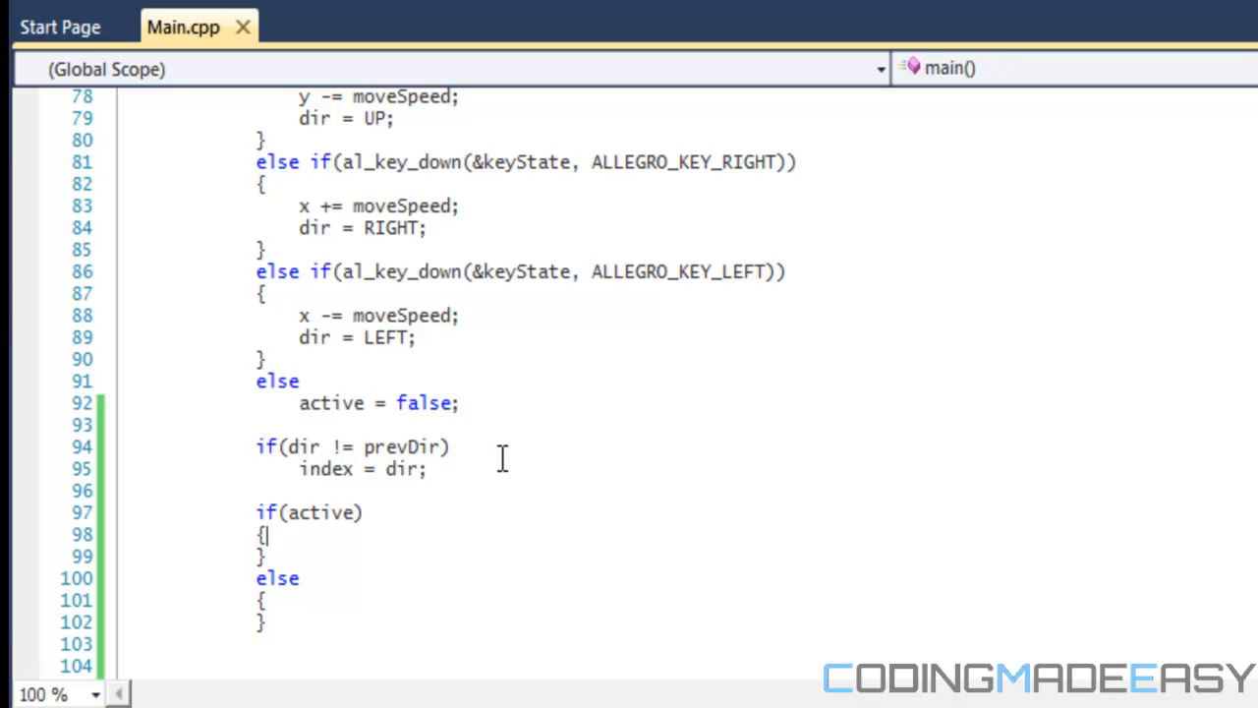
{"action": "left_click_drag", "start_coordinate": [256, 446], "coordinate": [425, 469]}
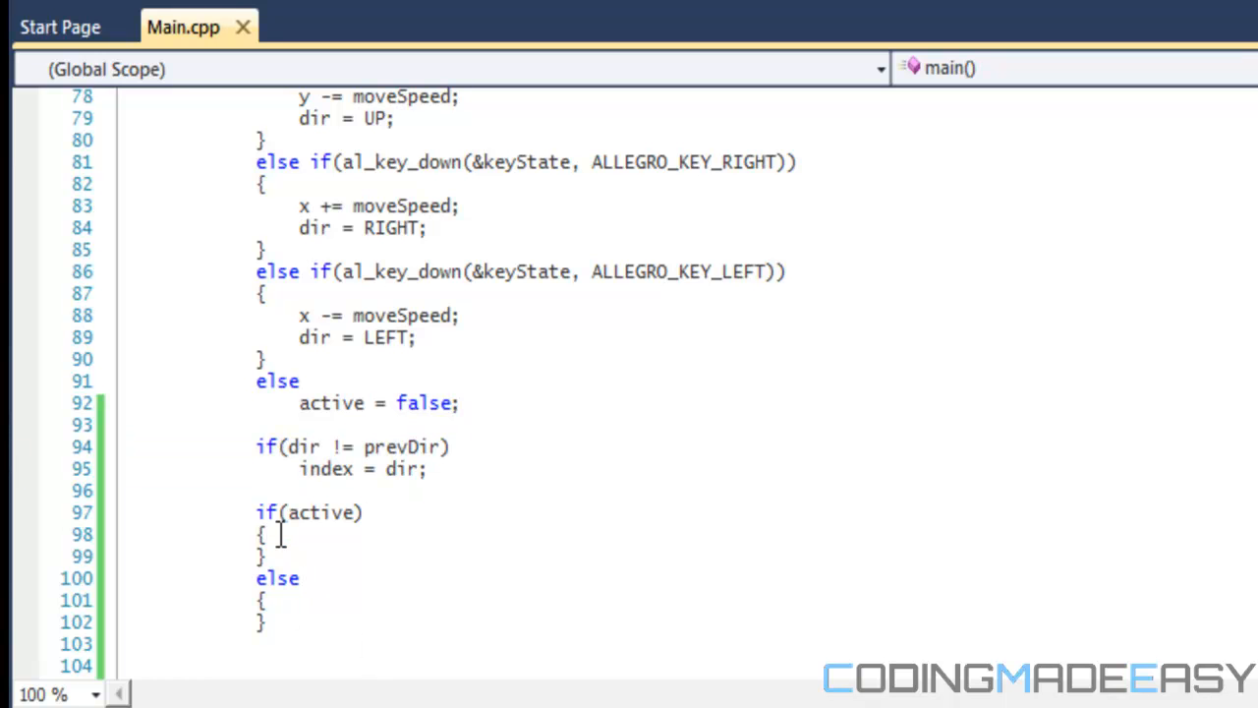
{"action": "type", "text": "idex"}
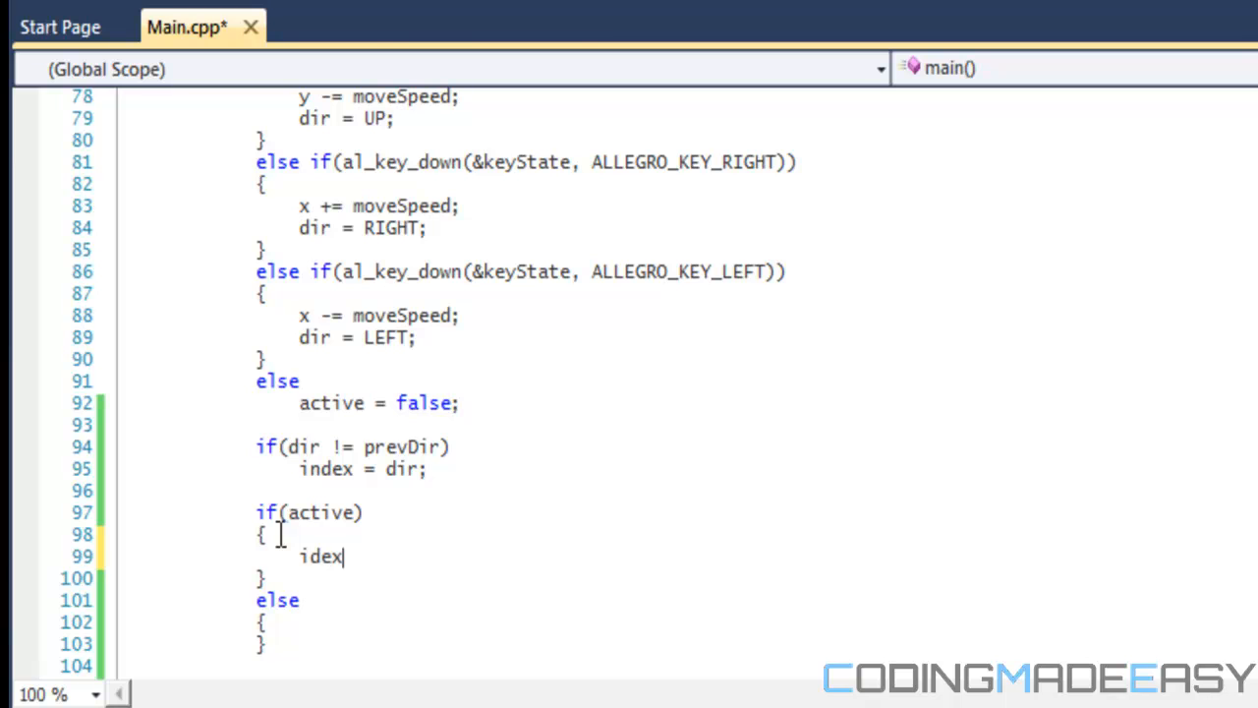
{"action": "type", "text": "n"}
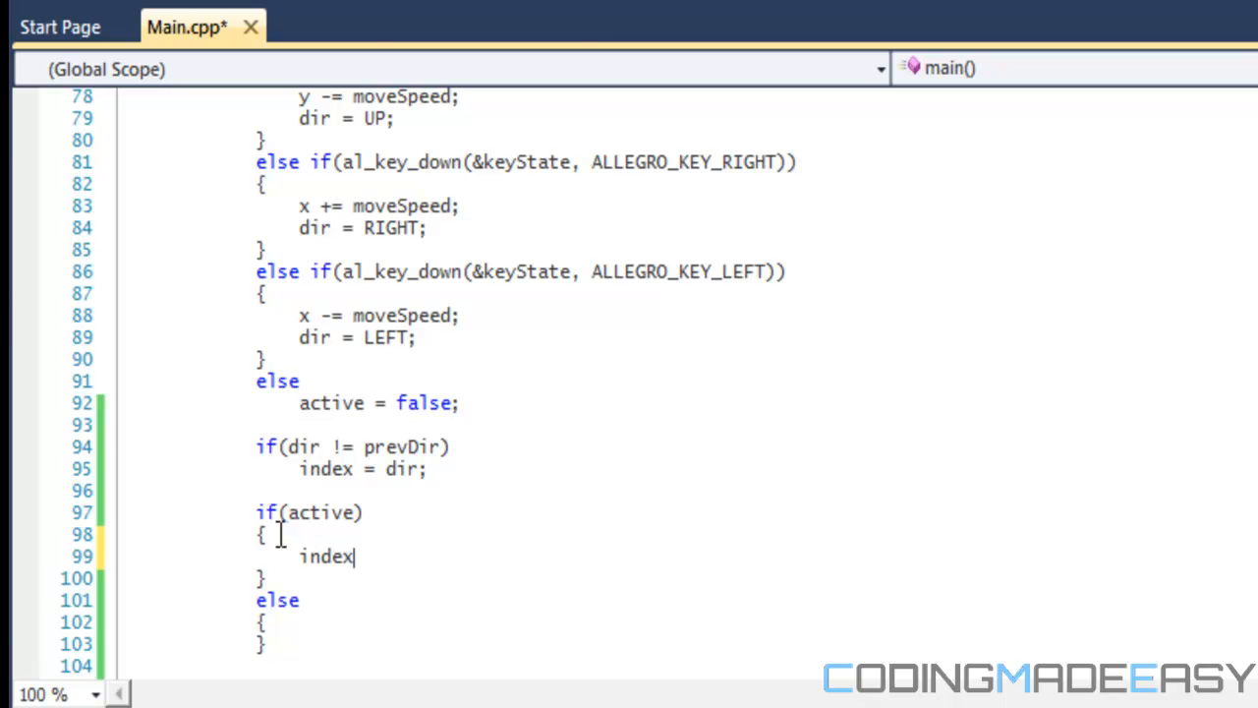
{"action": "type", "text": "++;"}
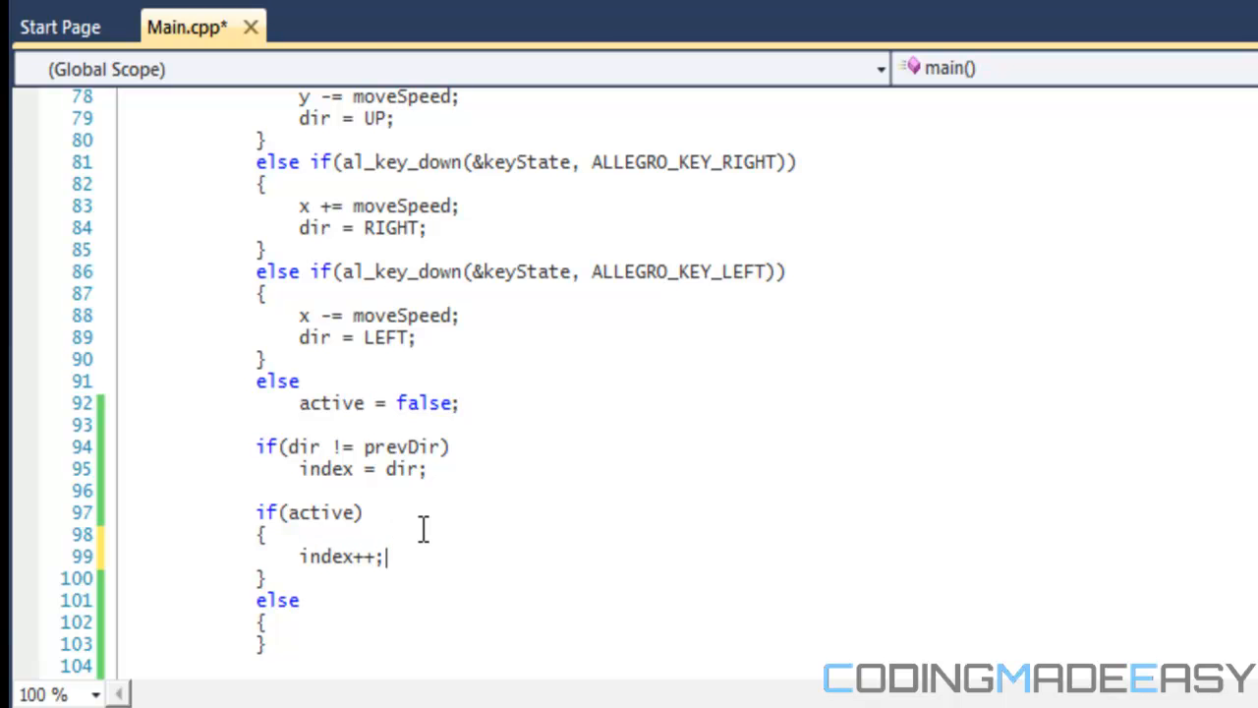
{"action": "mouse_move", "coordinate": [438, 483]}
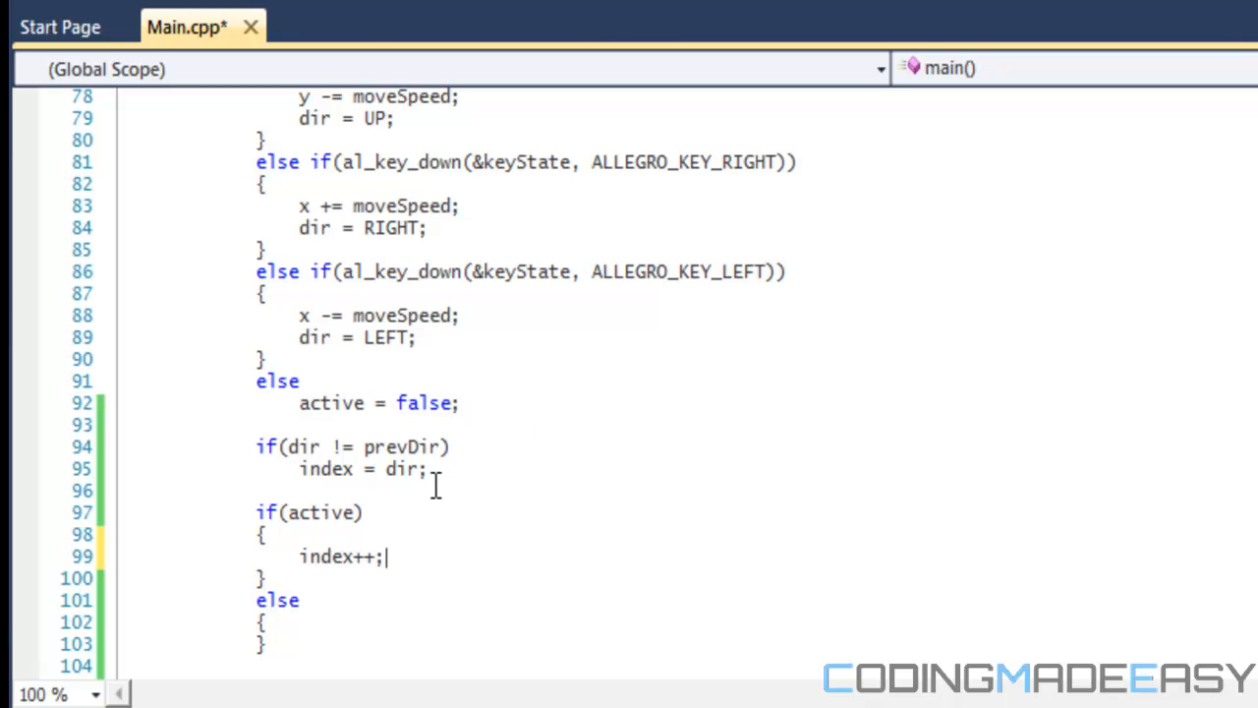
{"action": "mouse_move", "coordinate": [431, 479]}
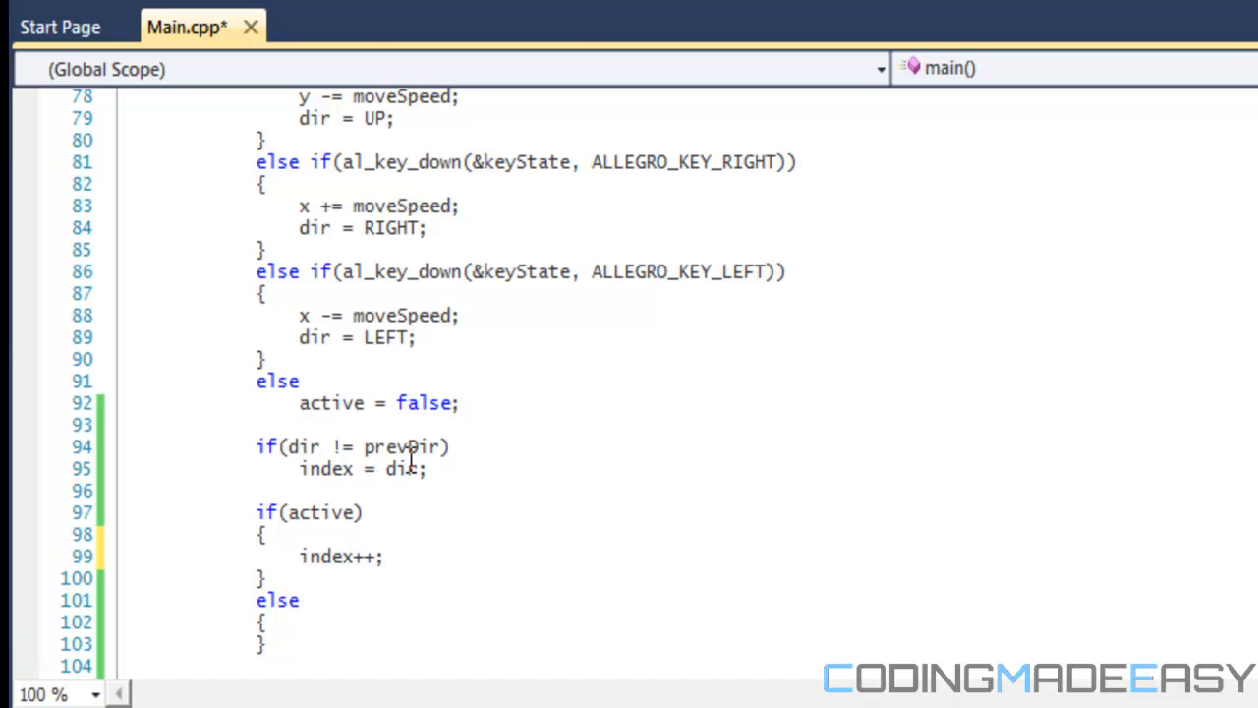
{"action": "mouse_move", "coordinate": [400, 468]}
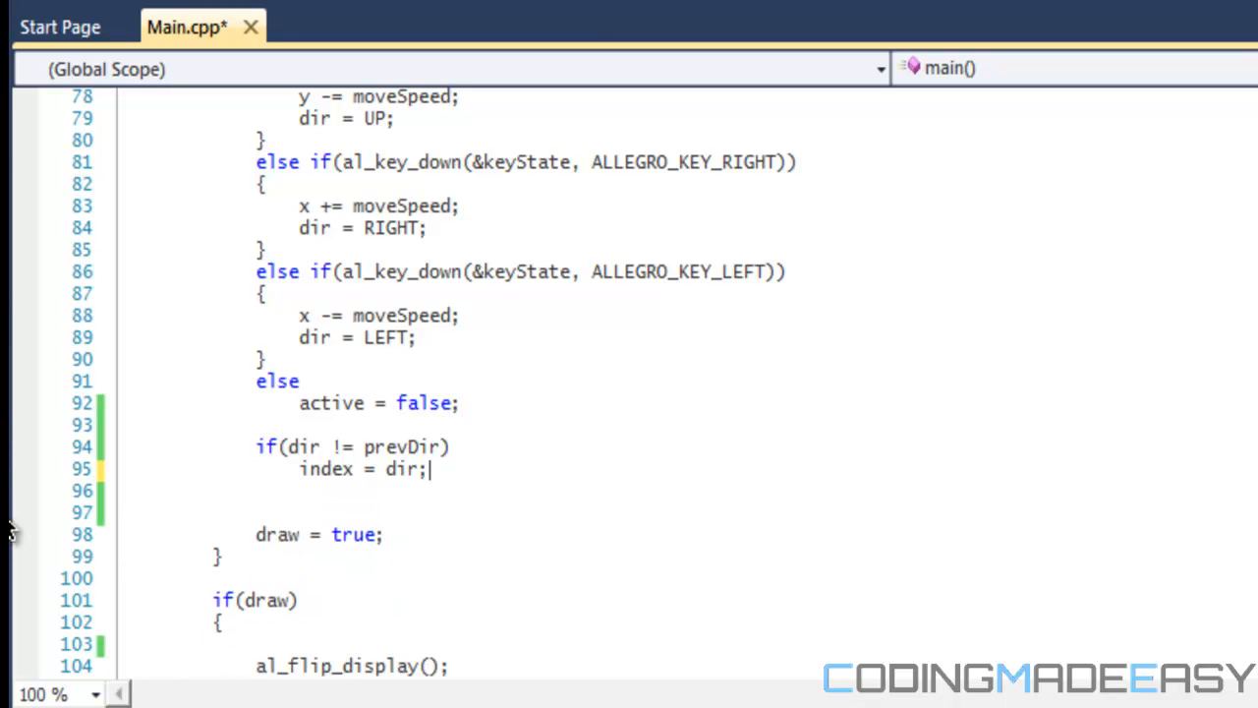
{"action": "mouse_move", "coordinate": [211, 497]}
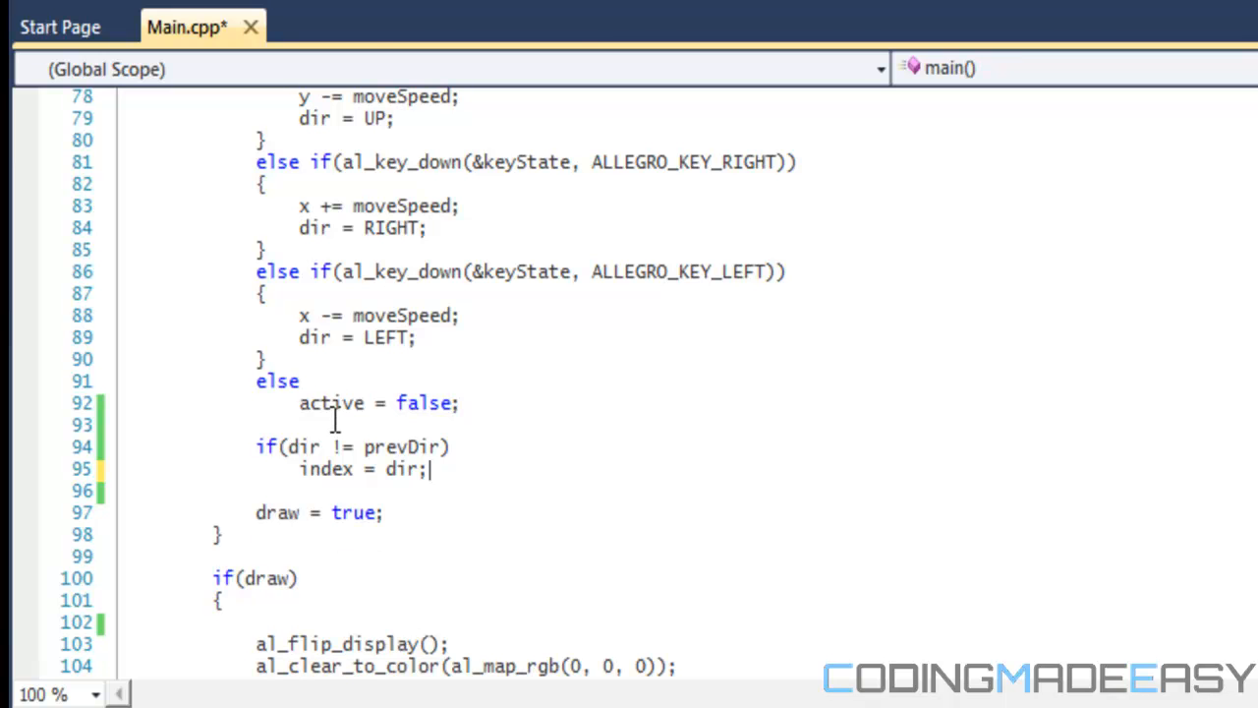
- Paste the if(active)/else block above the if(dir != prevDir) check
{"action": "type", "text": "ve)"}
{"action": "type", "text": "index++;"}
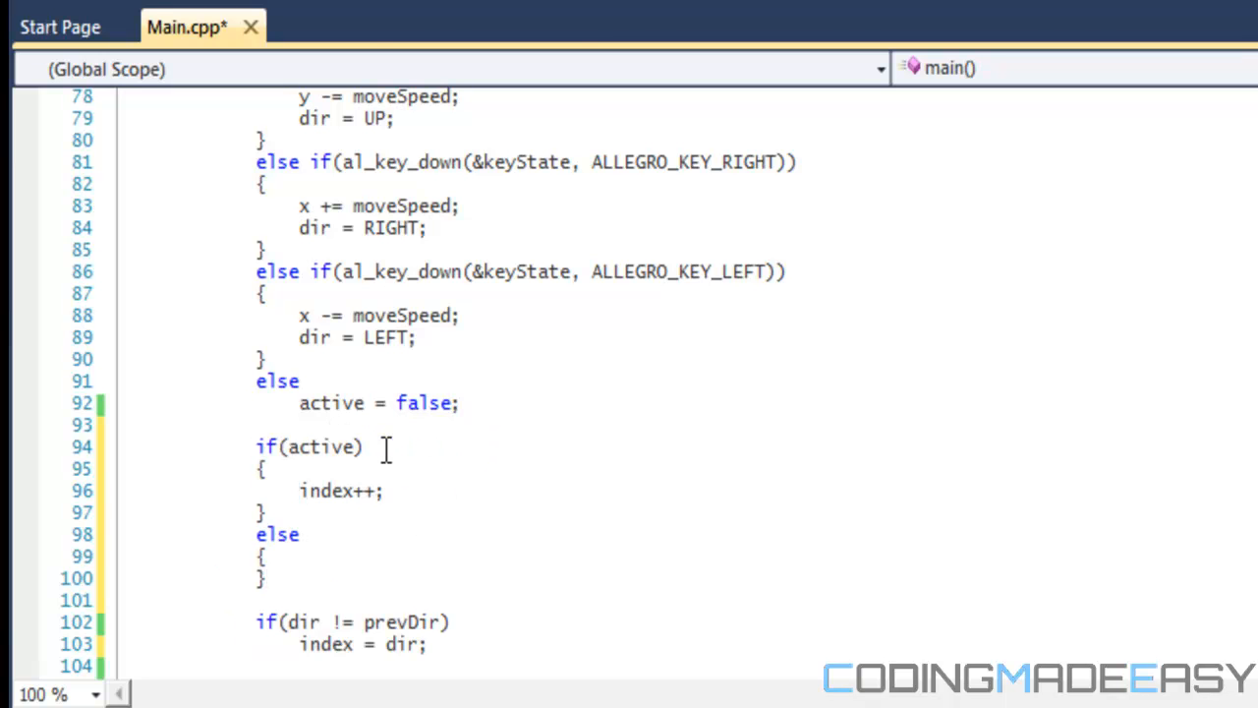
{"action": "left_click", "coordinate": [255, 446]}
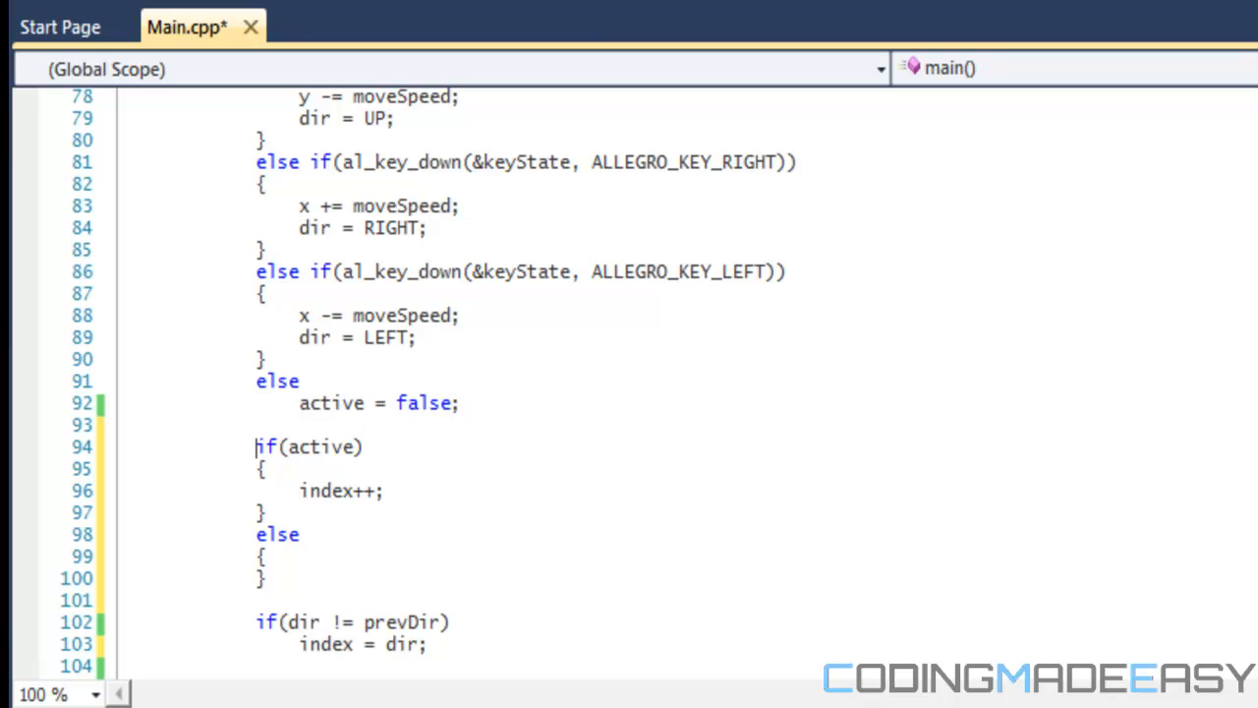
{"action": "scroll", "scroll_direction": "down", "scroll_amount": 3}
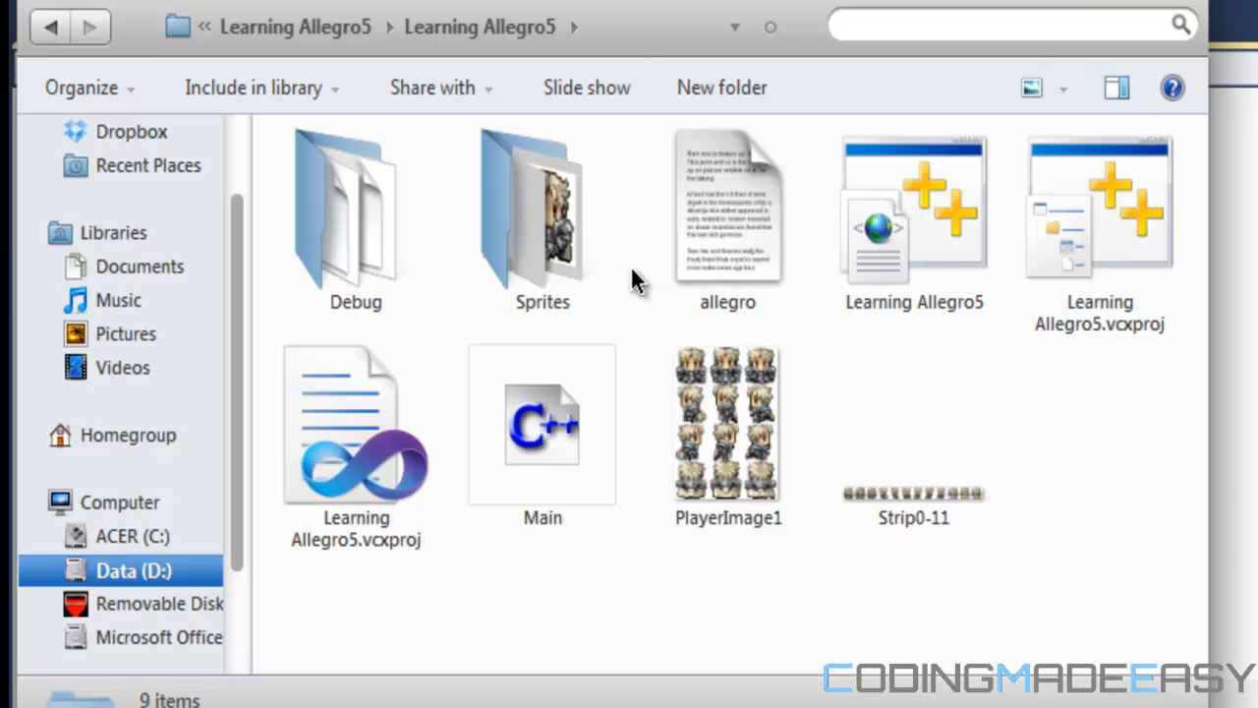
- Open the Sprites folder to check the twelve numbered frames are JPEG files
{"action": "double_click", "coordinate": [542, 206]}
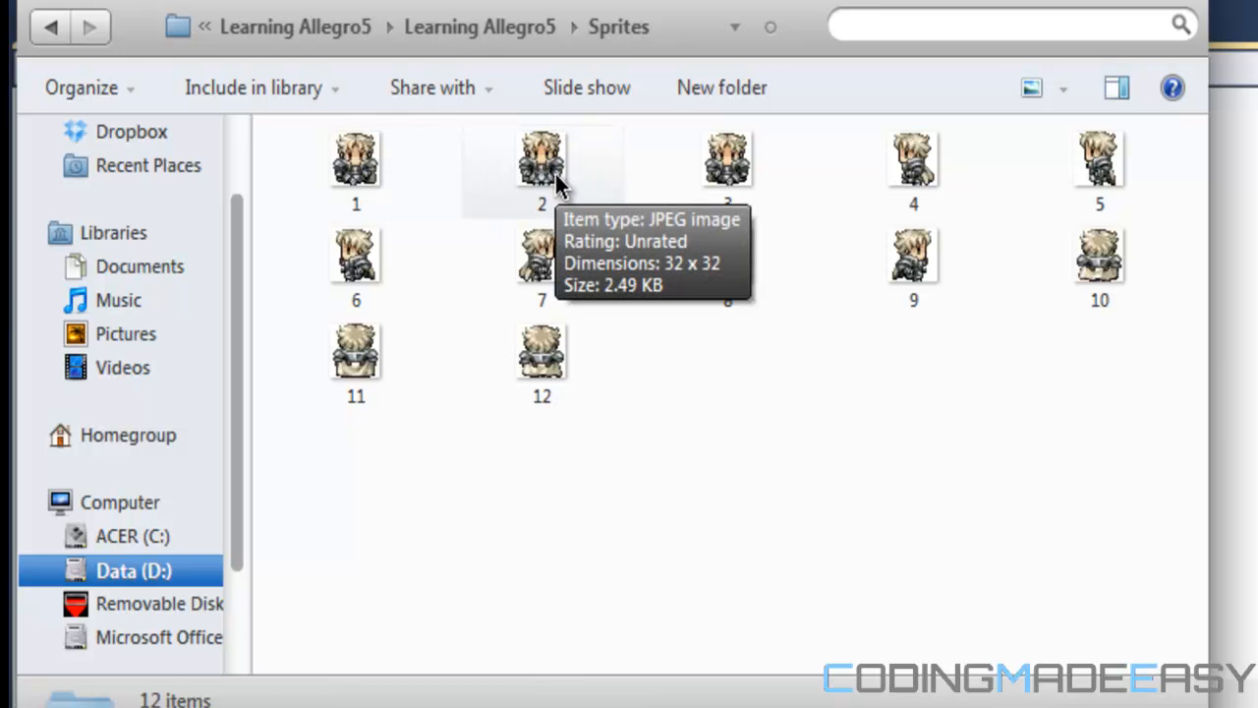
{"action": "mouse_move", "coordinate": [545, 199]}
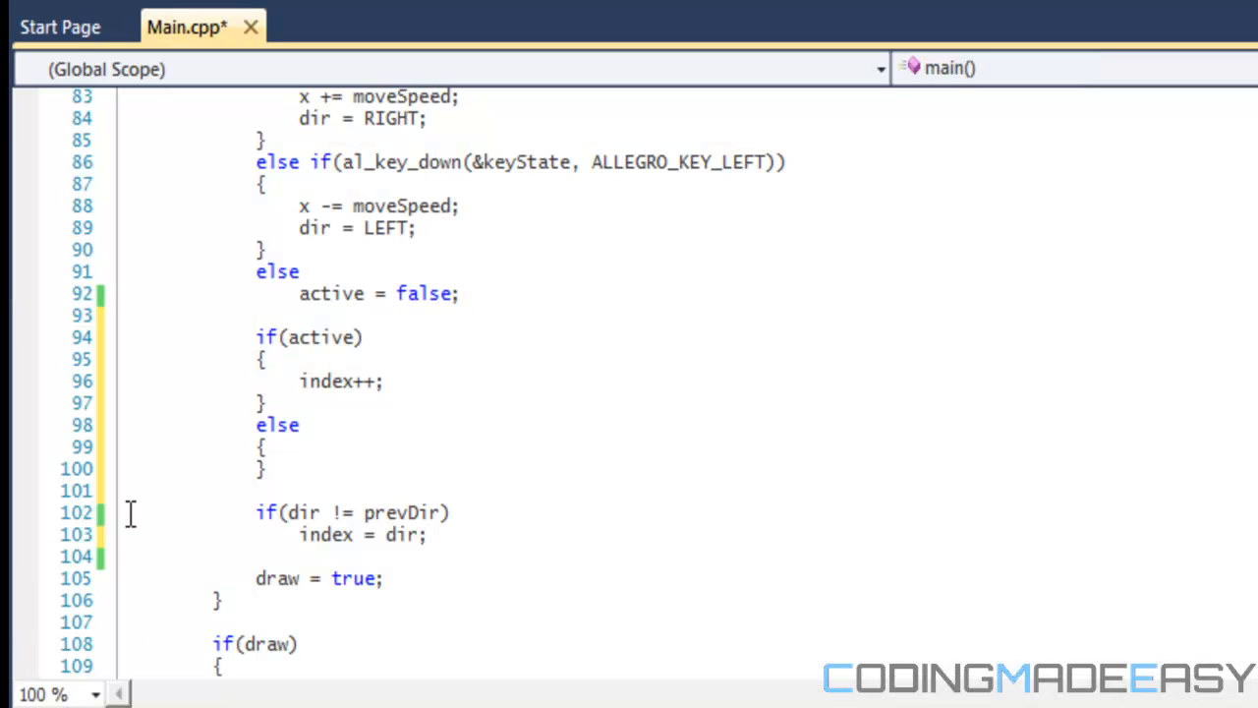
- Replace the braced else body with the single statement index = dir + 1;
{"action": "left_click", "coordinate": [270, 447]}
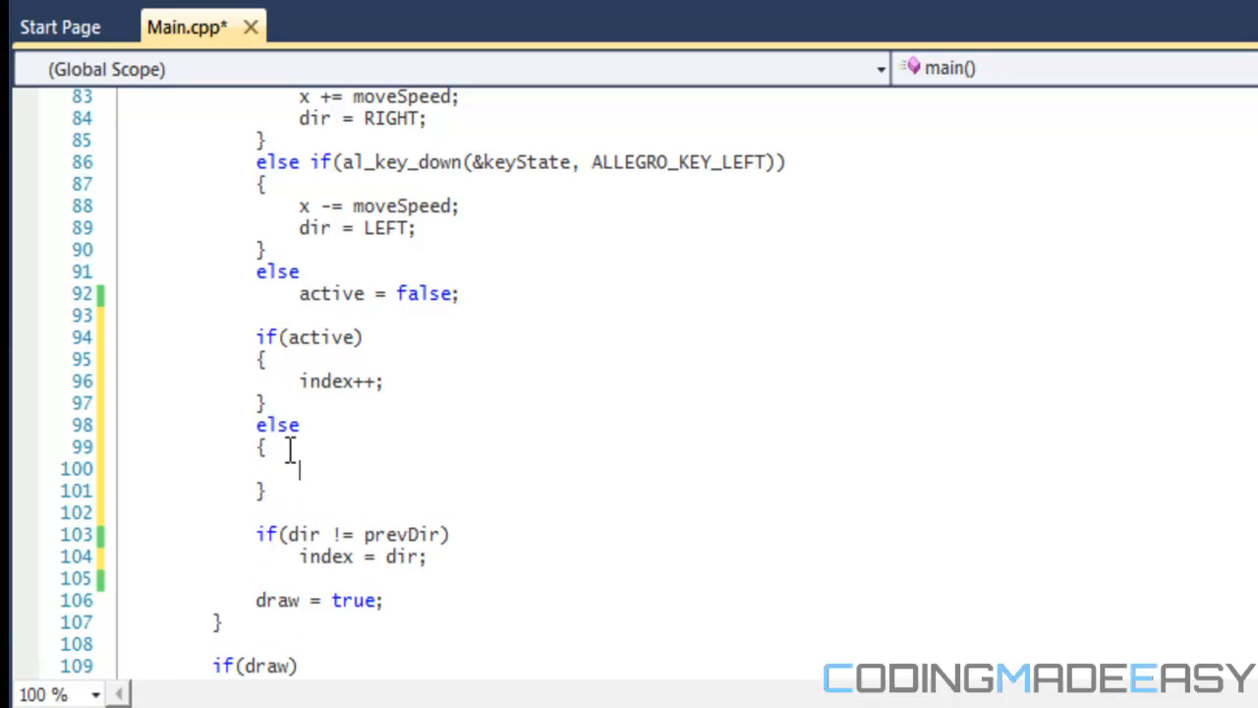
{"action": "type", "text": "index = dir"}
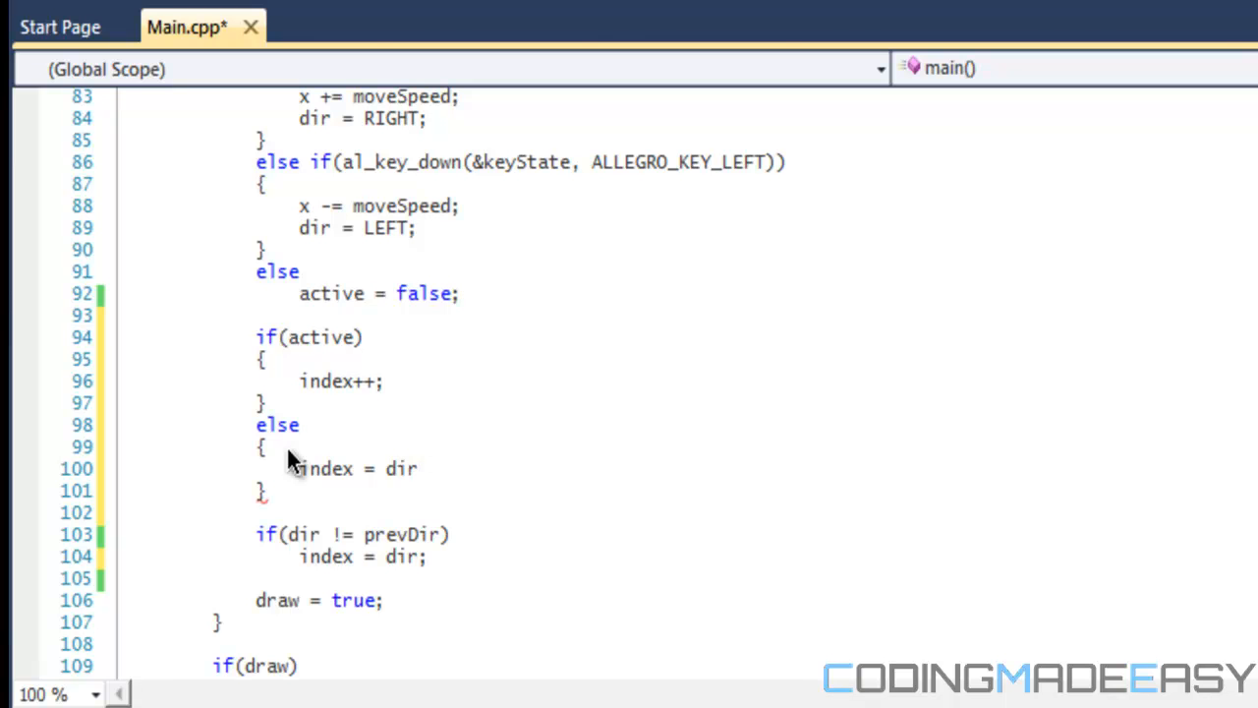
{"action": "type", "text": "+ 1;s"}
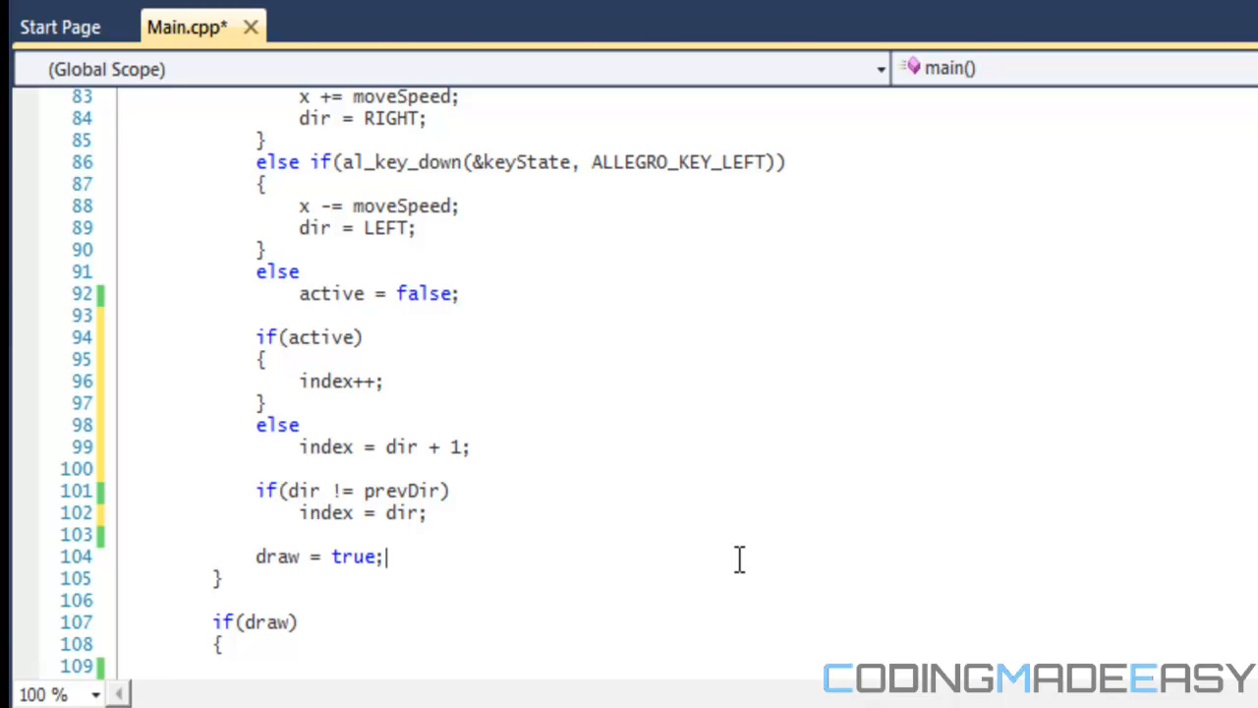
- Remove the braces around index++ and add a new line below the else
{"action": "left_click", "coordinate": [429, 512]}
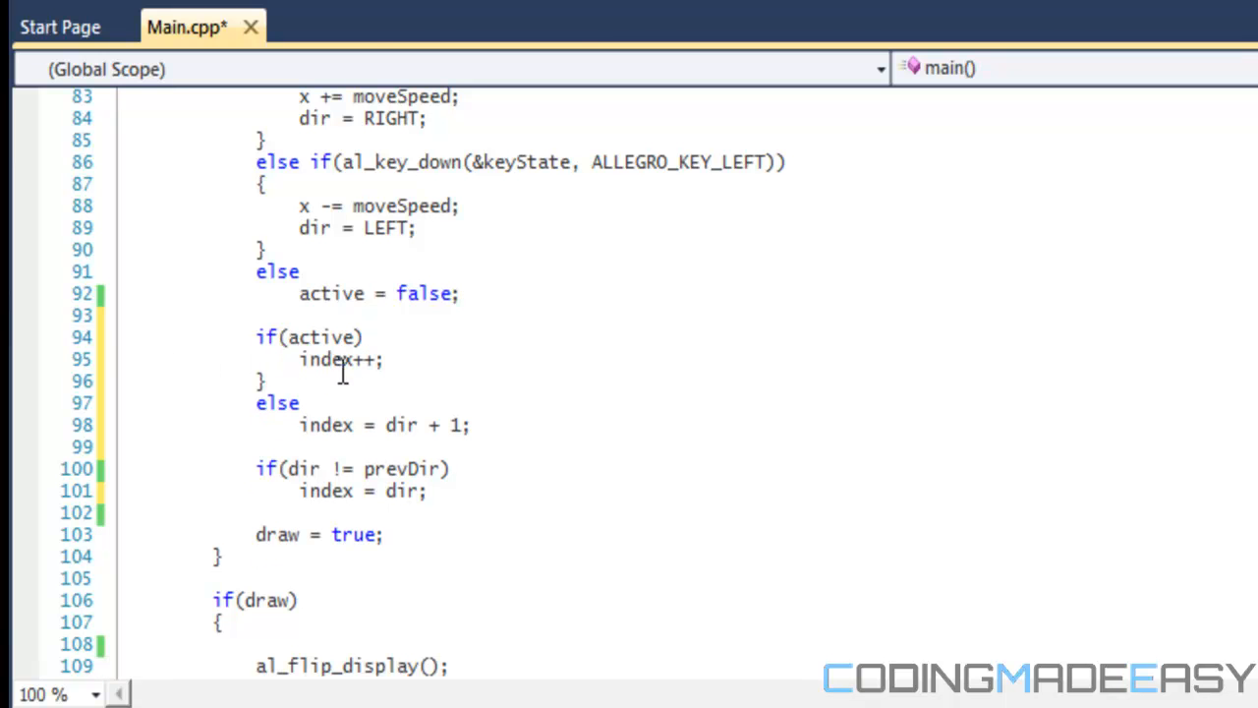
{"action": "left_click", "coordinate": [270, 382]}
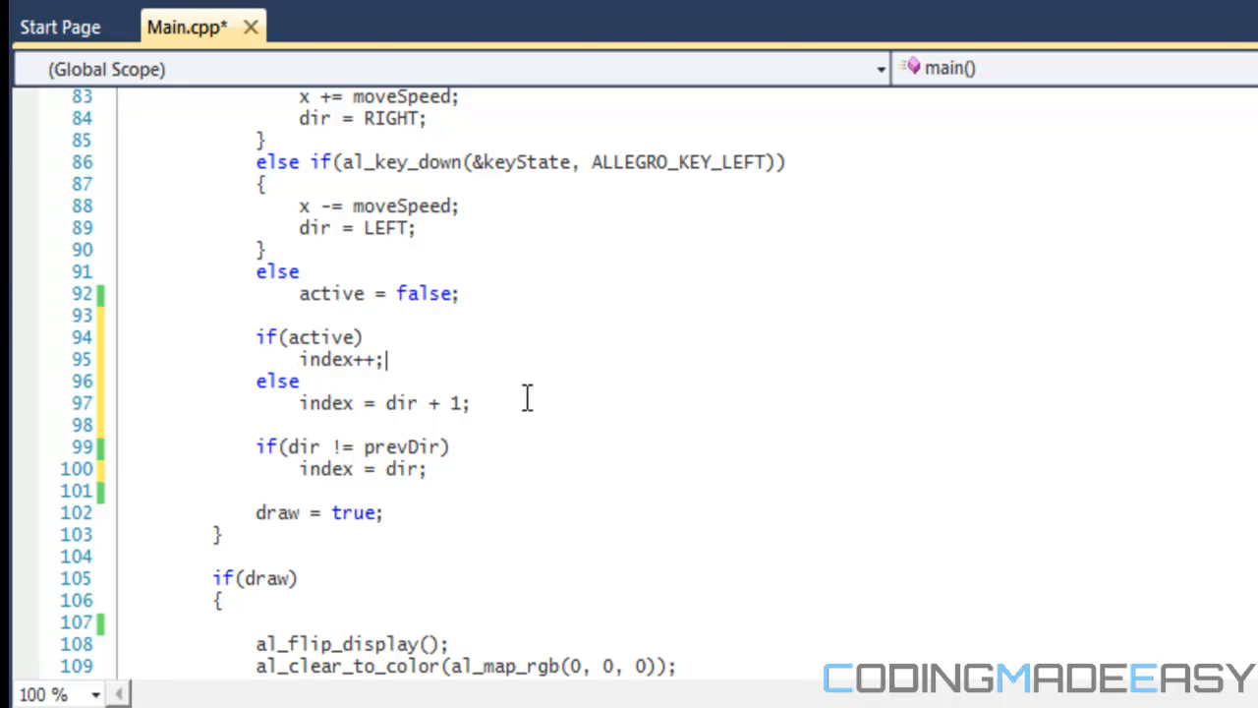
{"action": "key", "text": "Enter"}
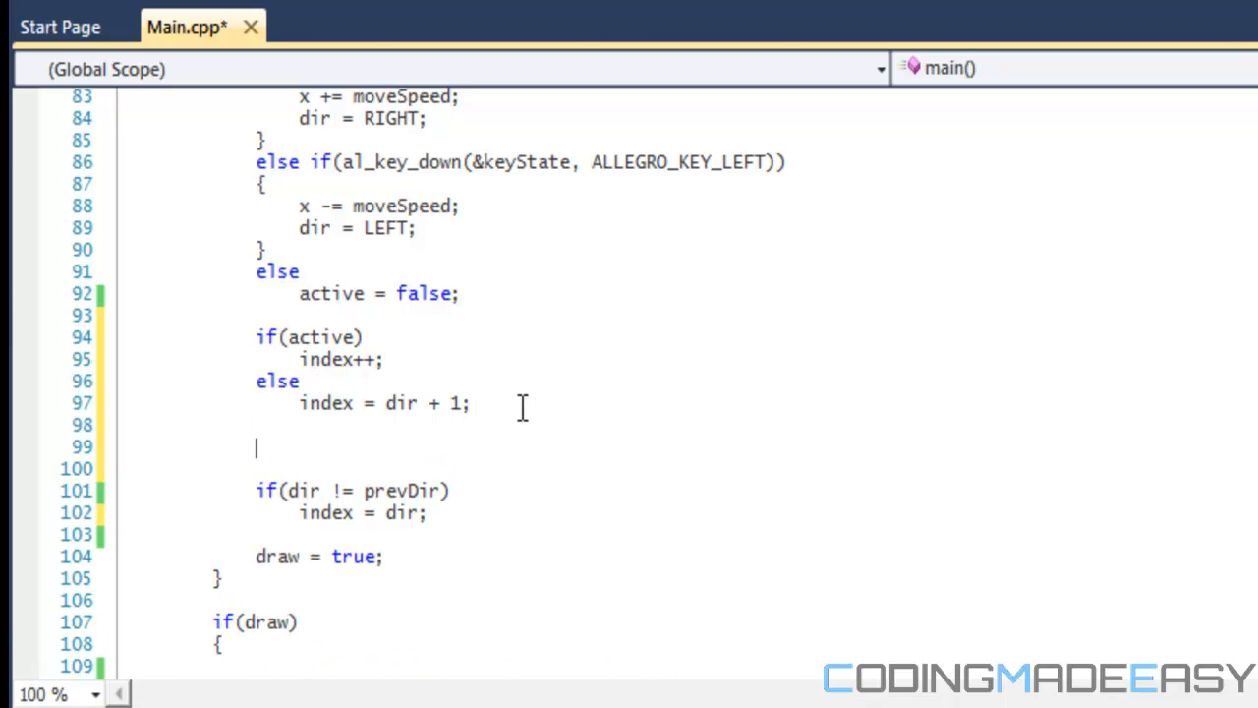
{"action": "mouse_move", "coordinate": [526, 417]}
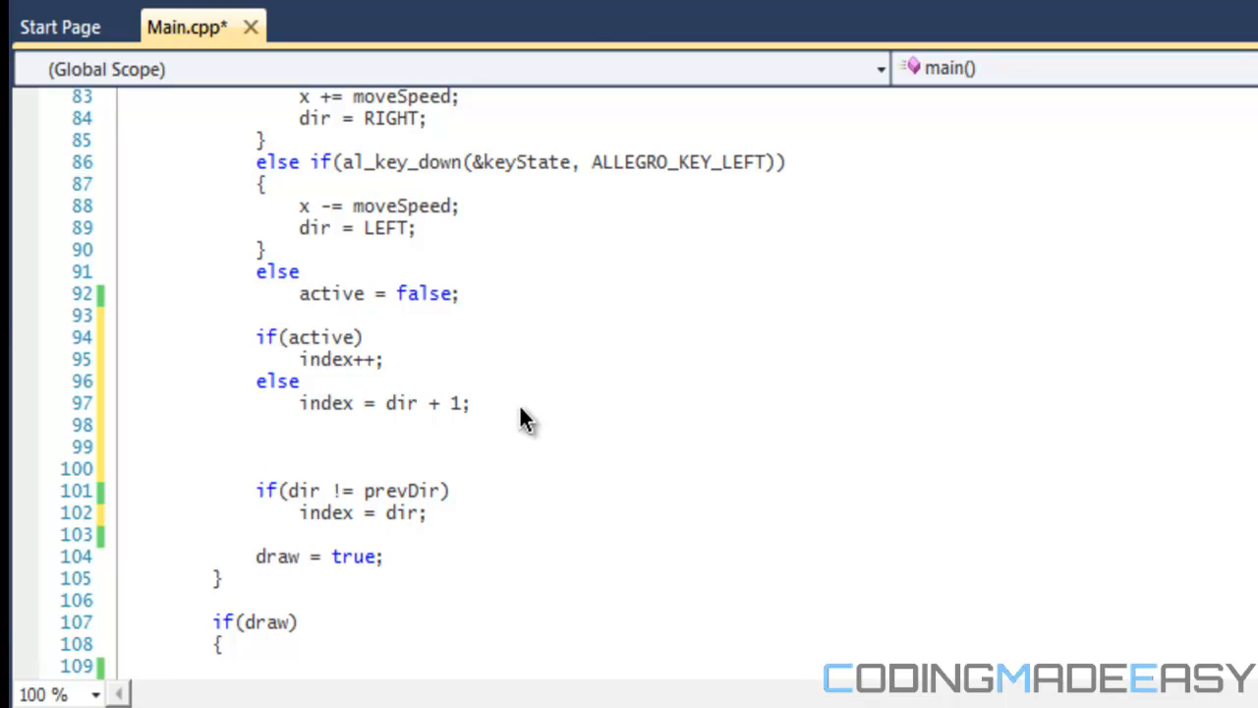
{"action": "left_click", "coordinate": [256, 448]}
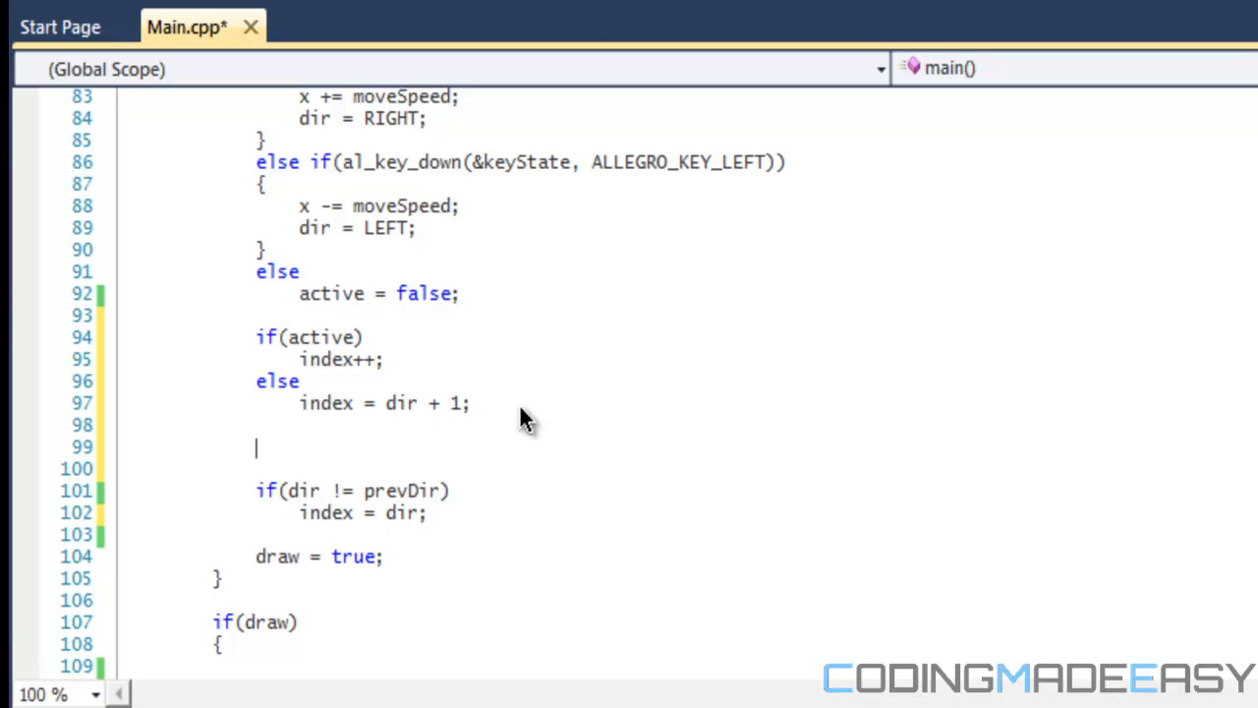
{"action": "mouse_move", "coordinate": [480, 356]}
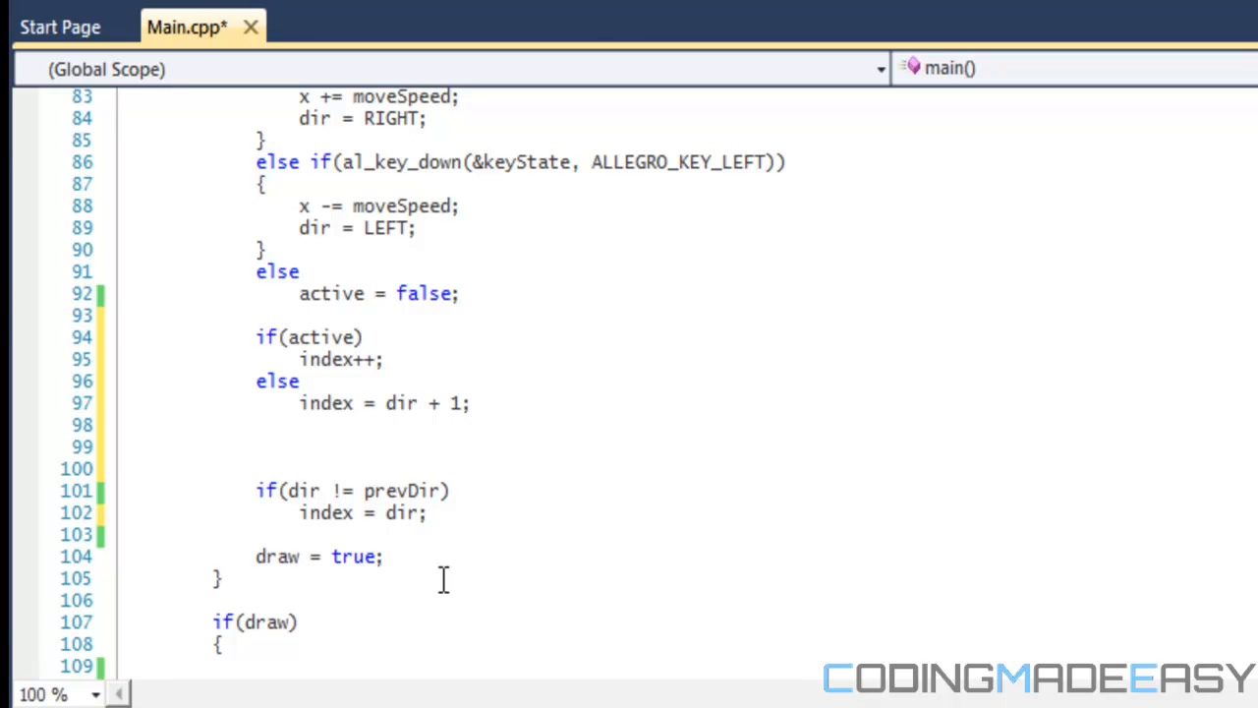
{"action": "mouse_move", "coordinate": [352, 443]}
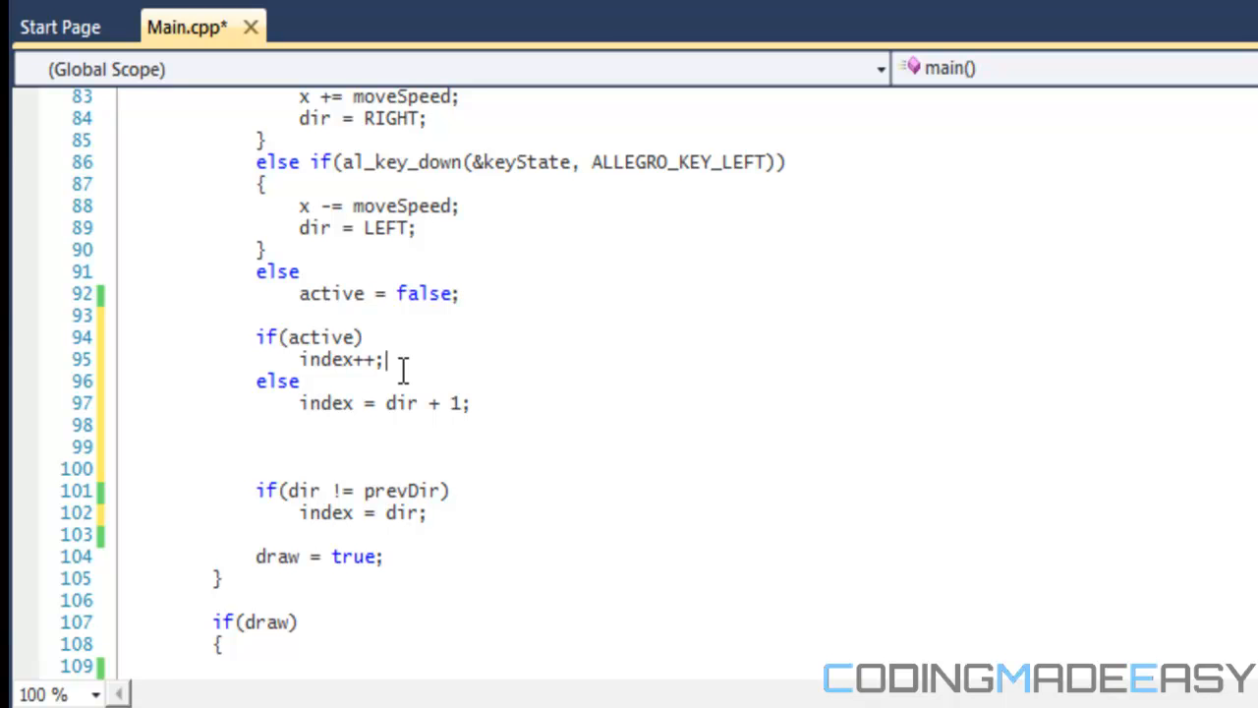
{"action": "mouse_move", "coordinate": [344, 448]}
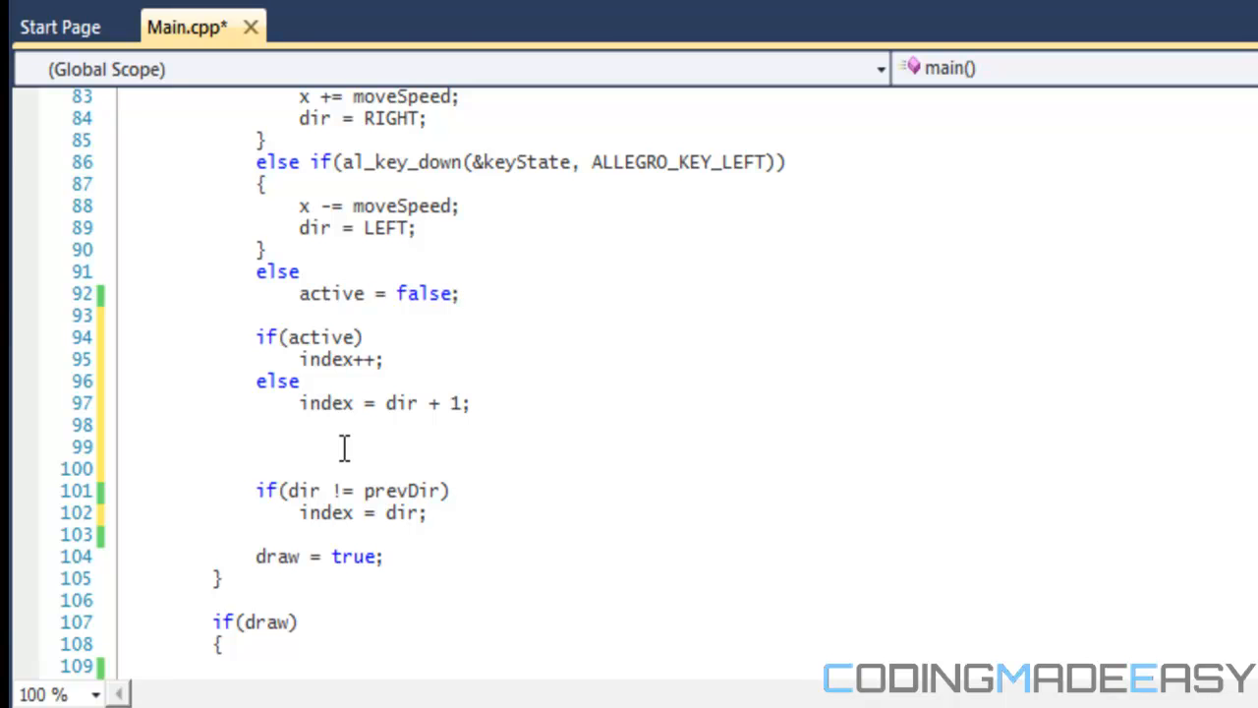
- Type the wrap-around check if(index >= dir + 3) index = dir;
{"action": "type", "text": "if(ind"}
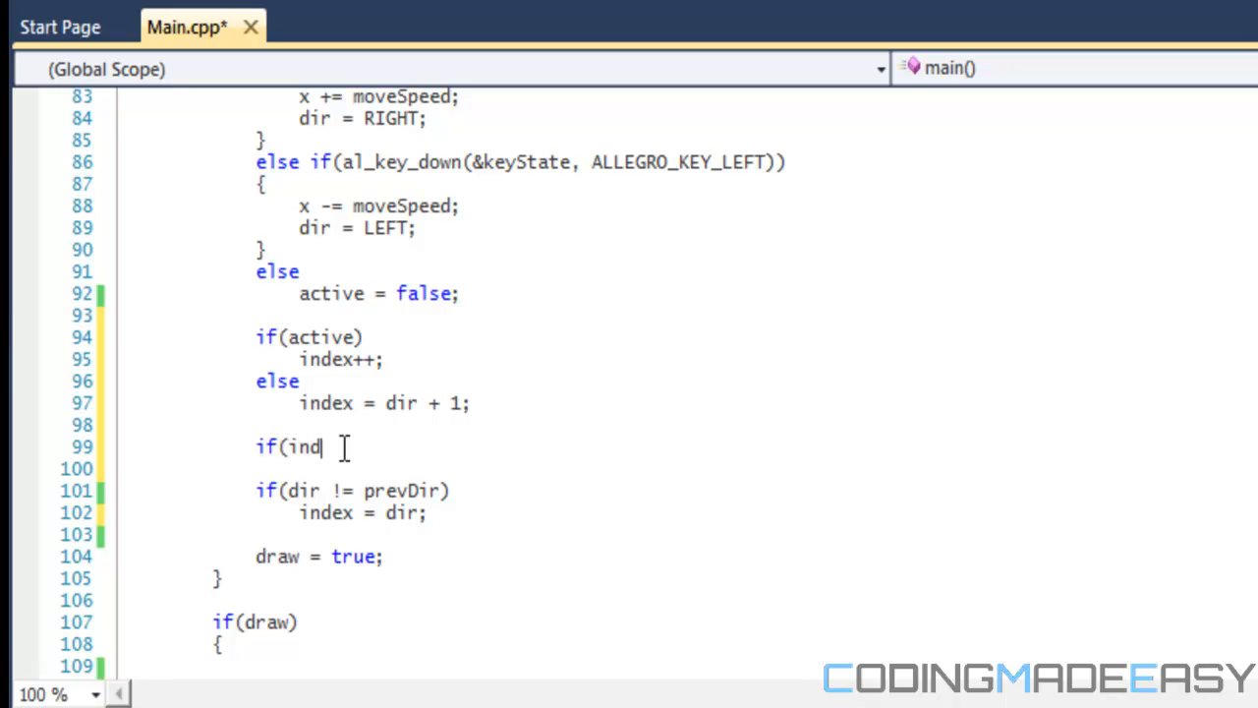
{"action": "type", "text": "ex >"}
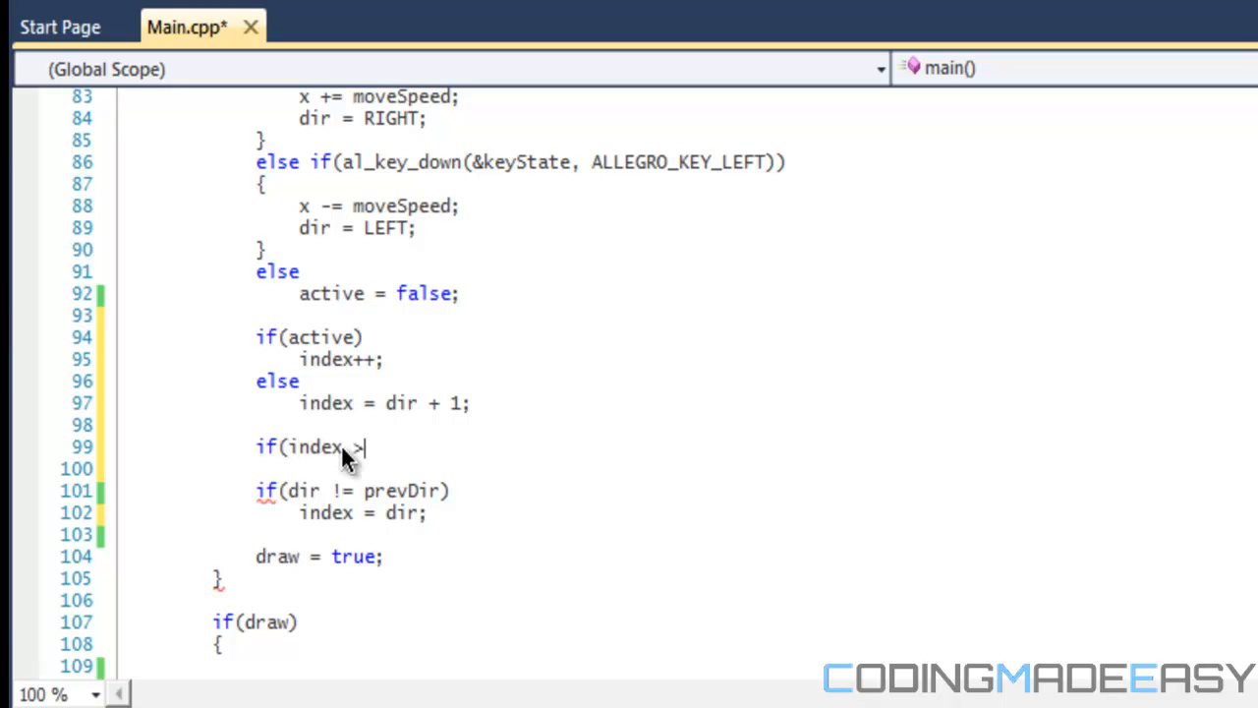
{"action": "type", "text": "= dir"}
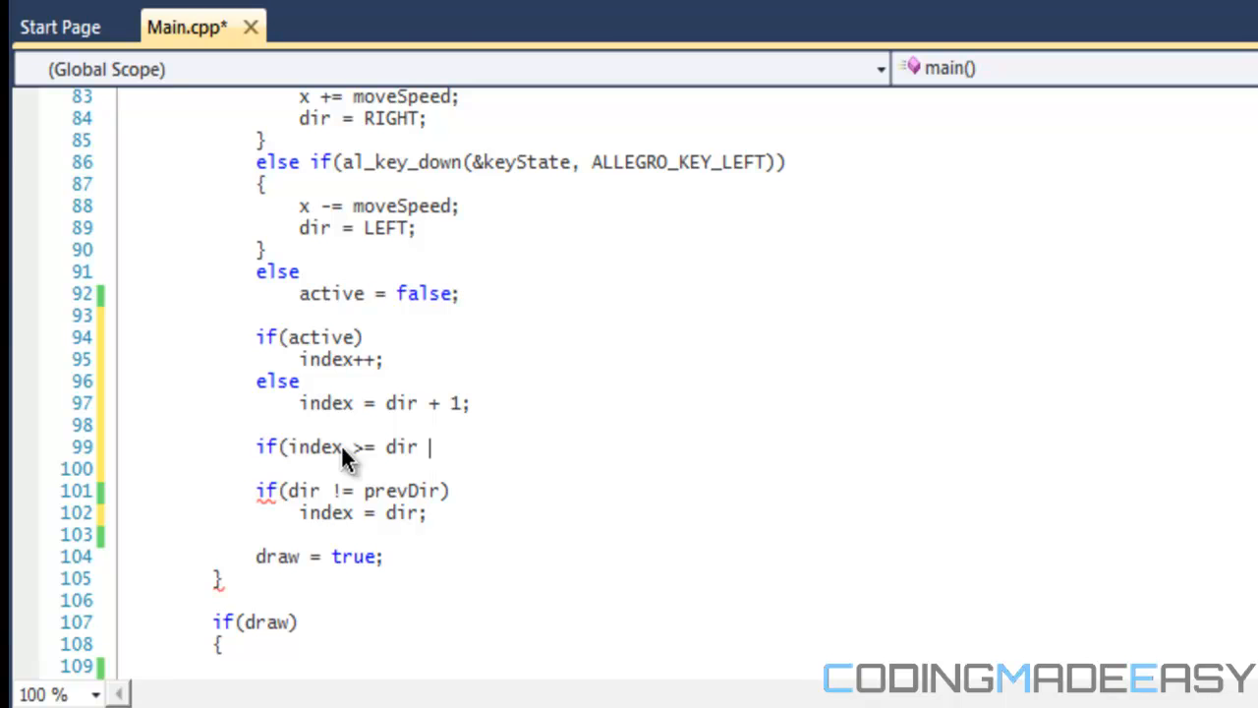
{"action": "type", "text": "+ 3"}
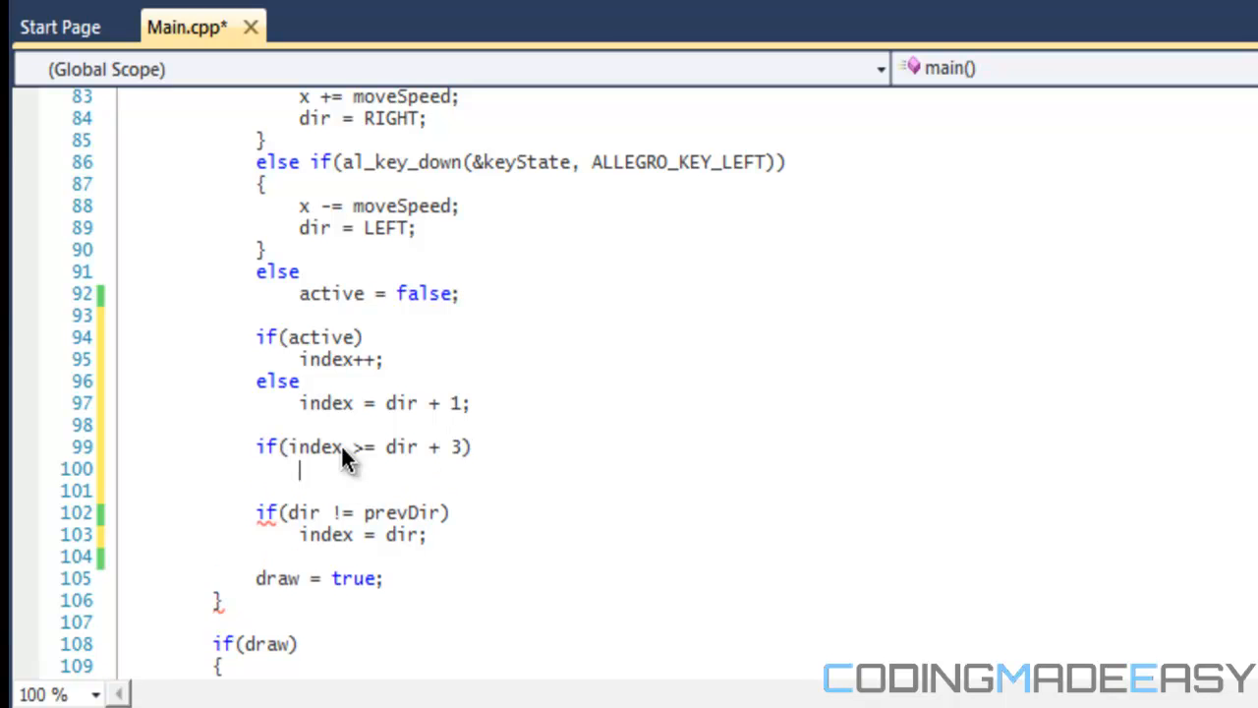
{"action": "type", "text": "indx"}
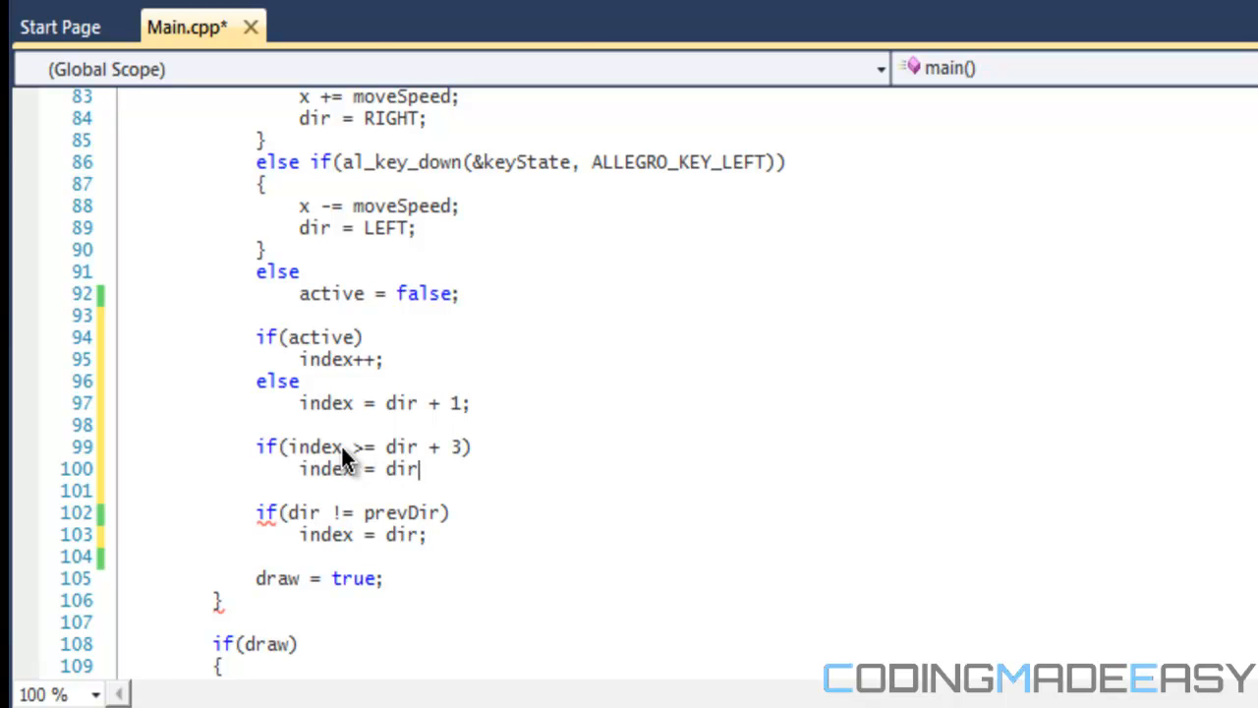
{"action": "type", "text": ";"}
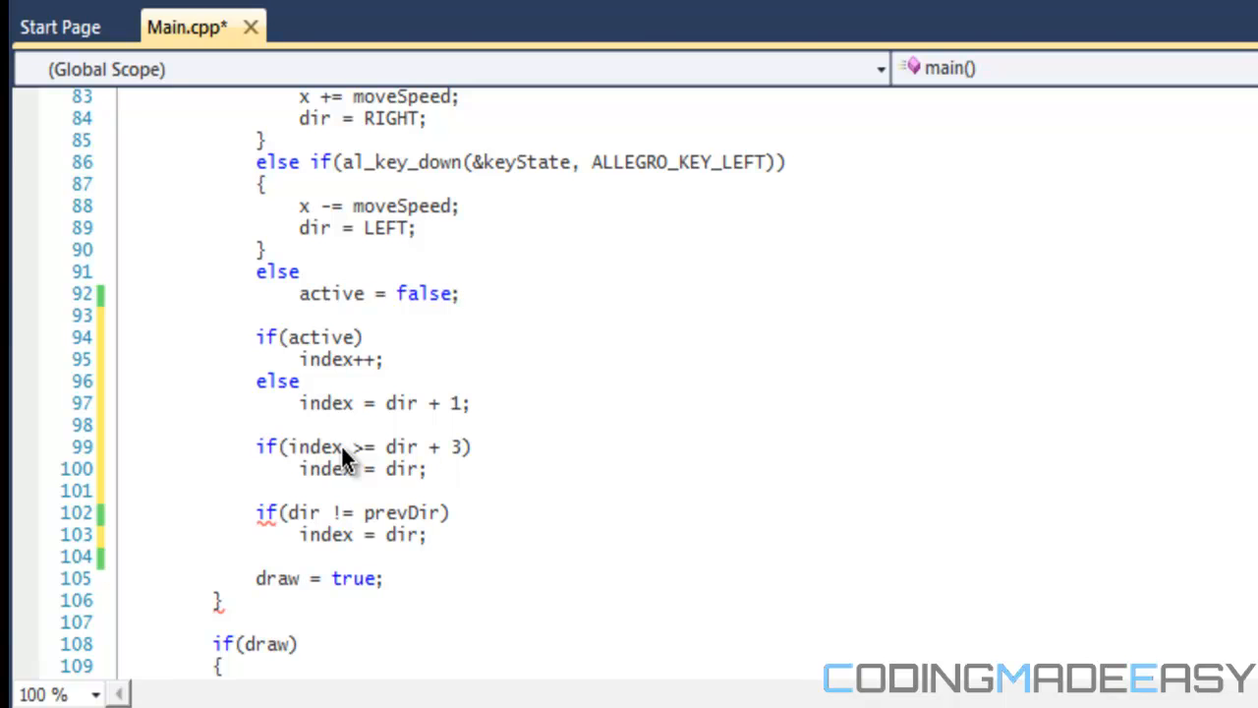
{"action": "left_click", "coordinate": [429, 469]}
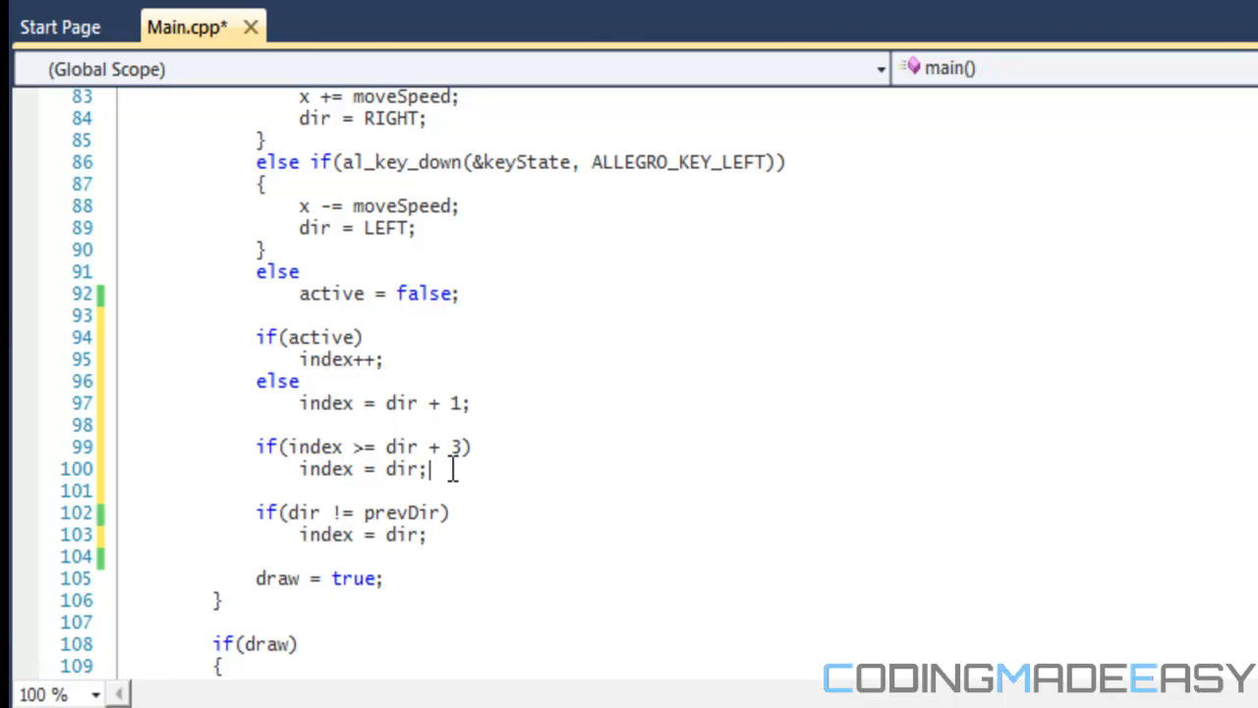
{"action": "mouse_move", "coordinate": [433, 469]}
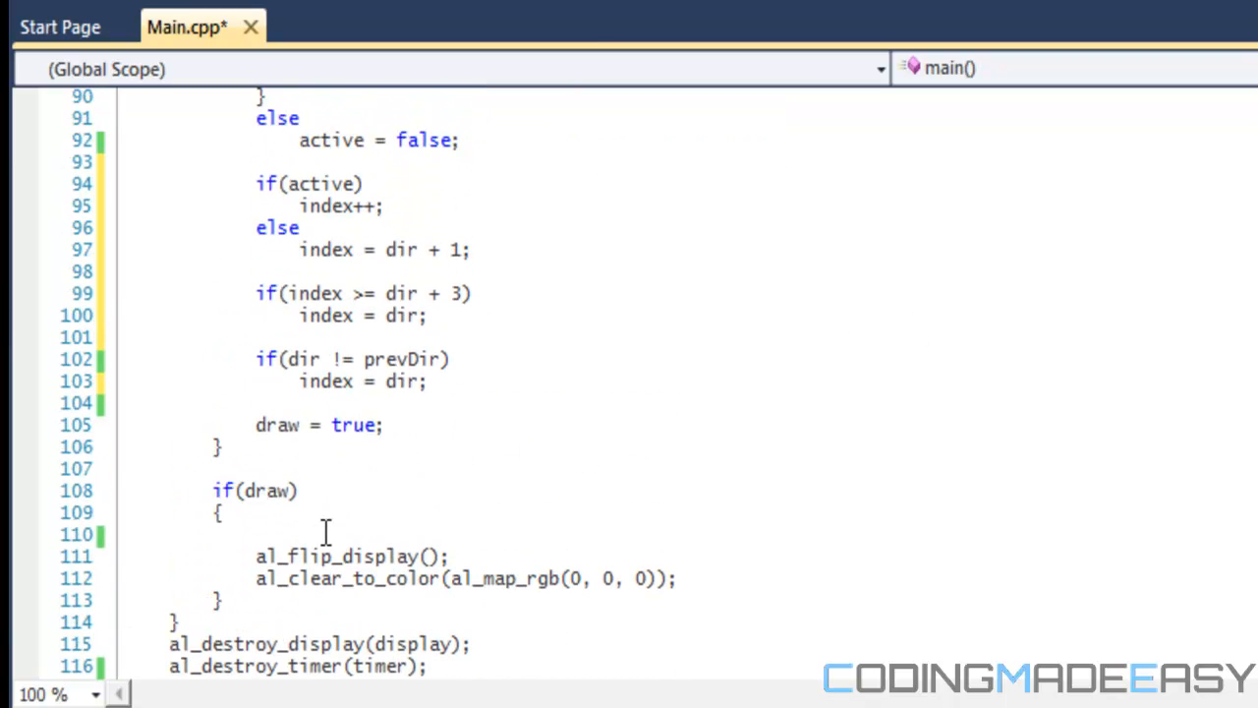
- Add al_draw_bitmap(playerWalk[index], x, y, NULL); on line 110 and save Main.cpp
{"action": "type", "text": "l"}
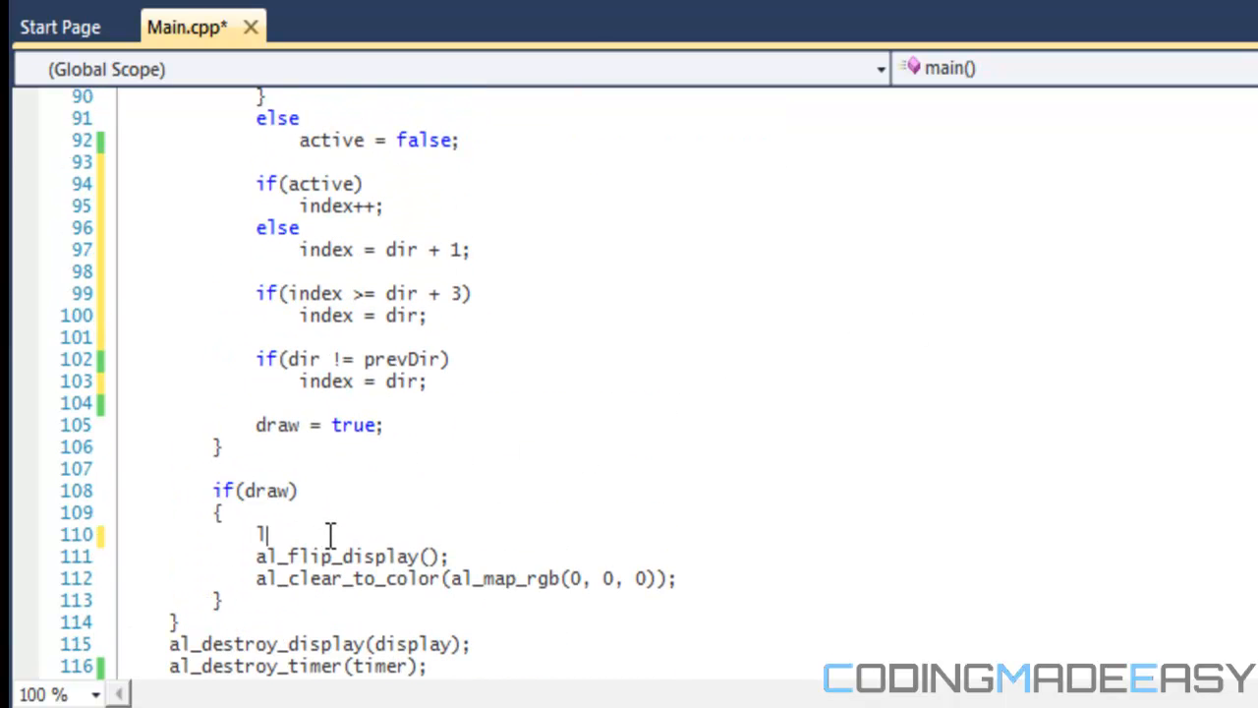
{"action": "type", "text": "al_"}
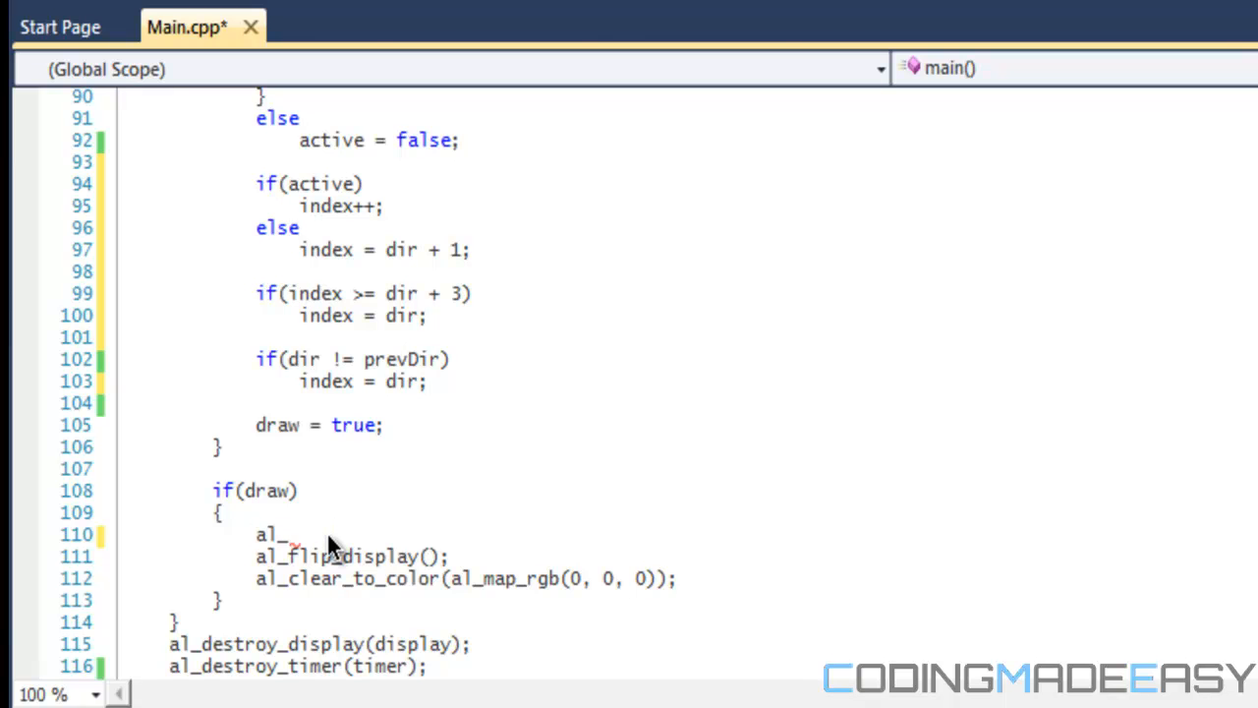
{"action": "type", "text": "draw"}
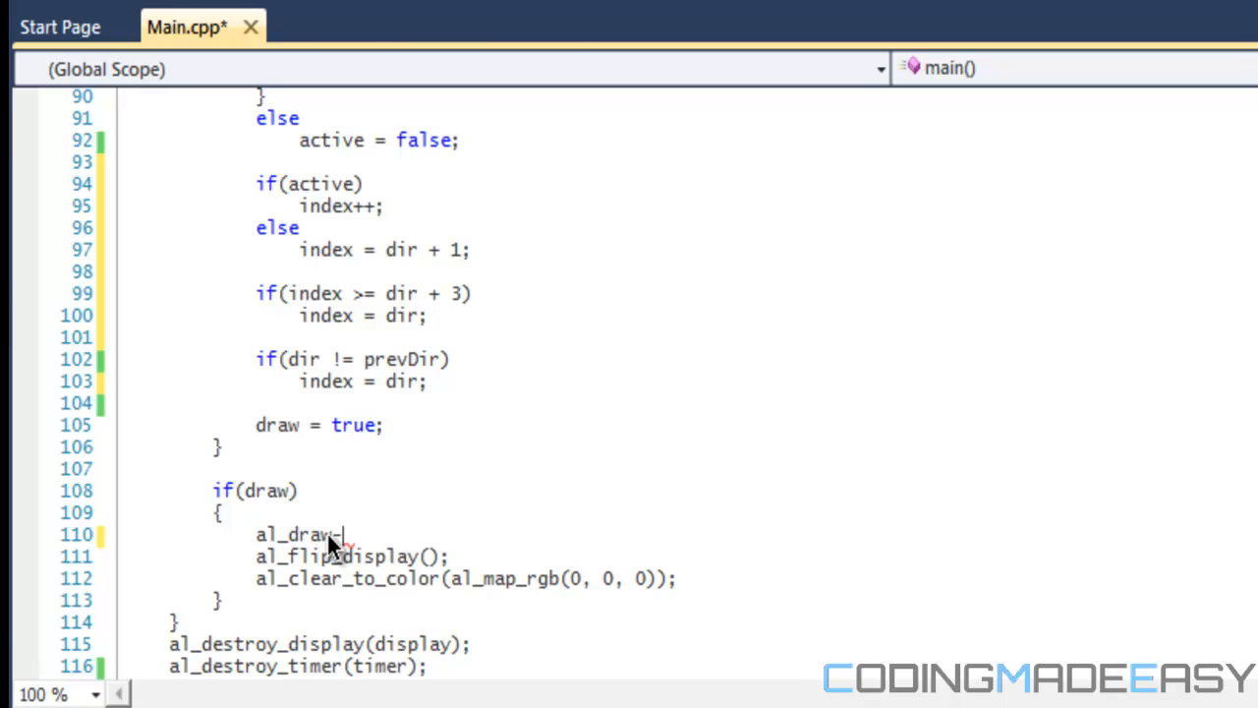
{"action": "type", "text": "_bitmap("}
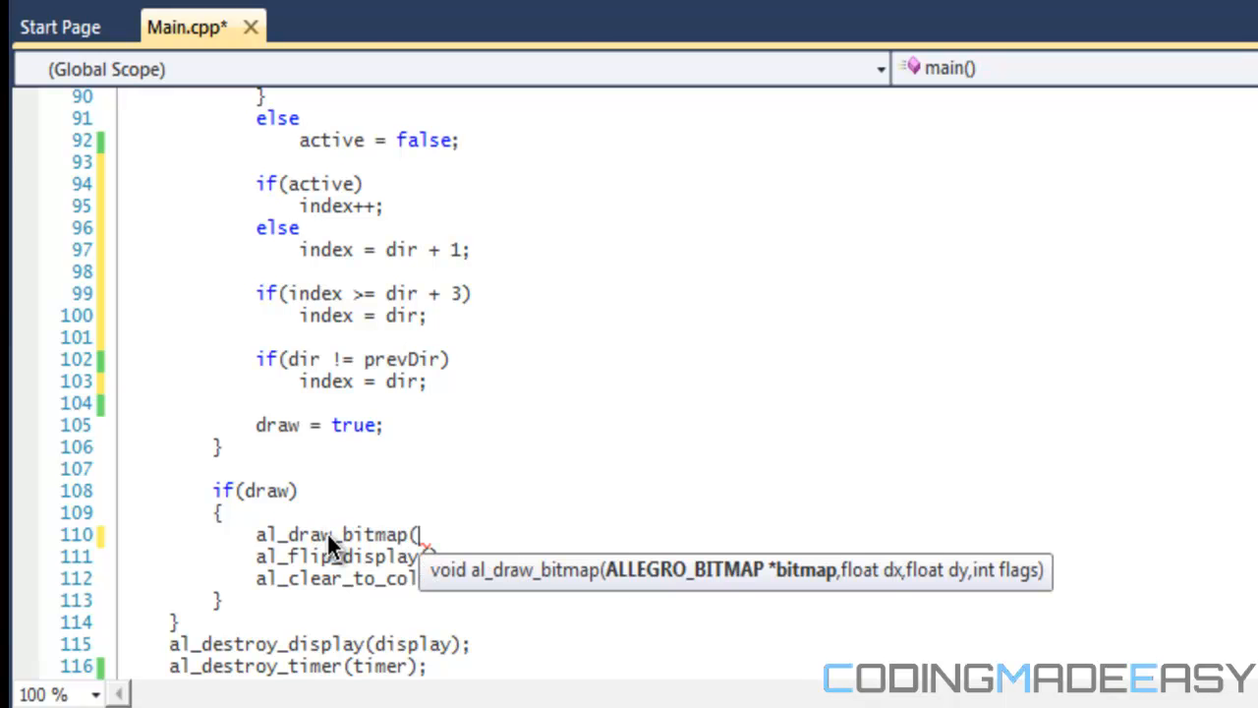
{"action": "type", "text": "playerWalk[i"}
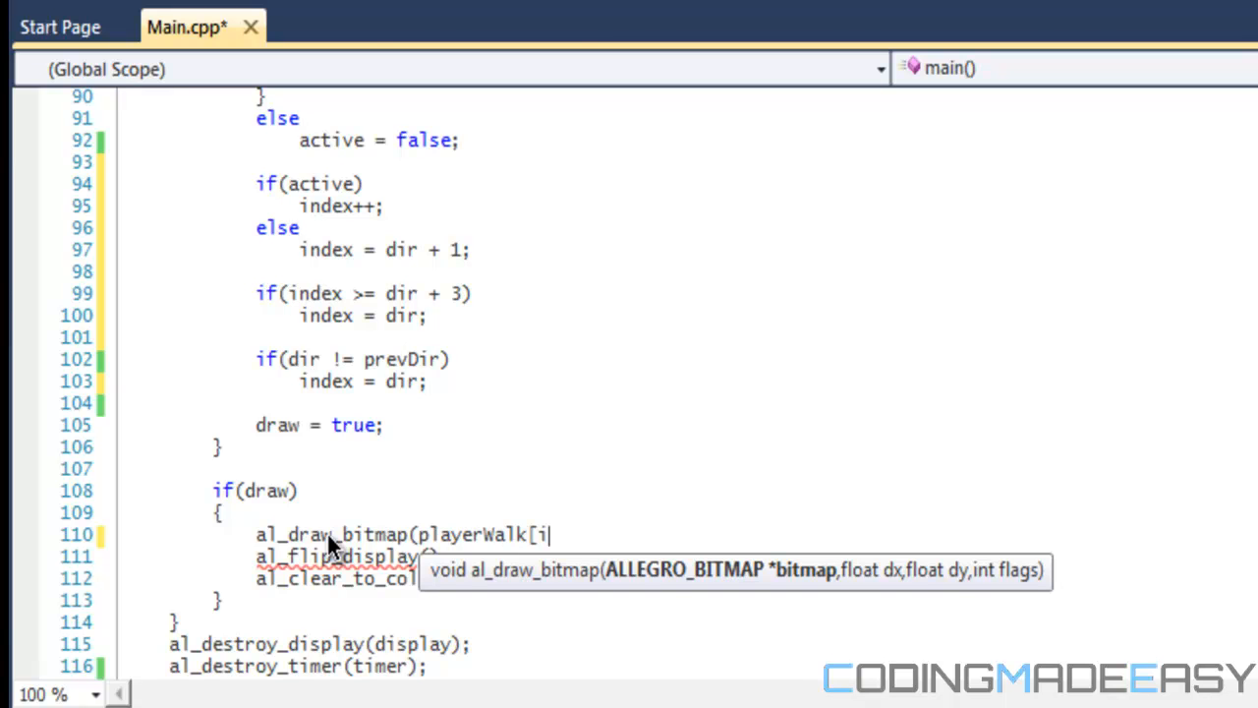
{"action": "type", "text": "ndex],"}
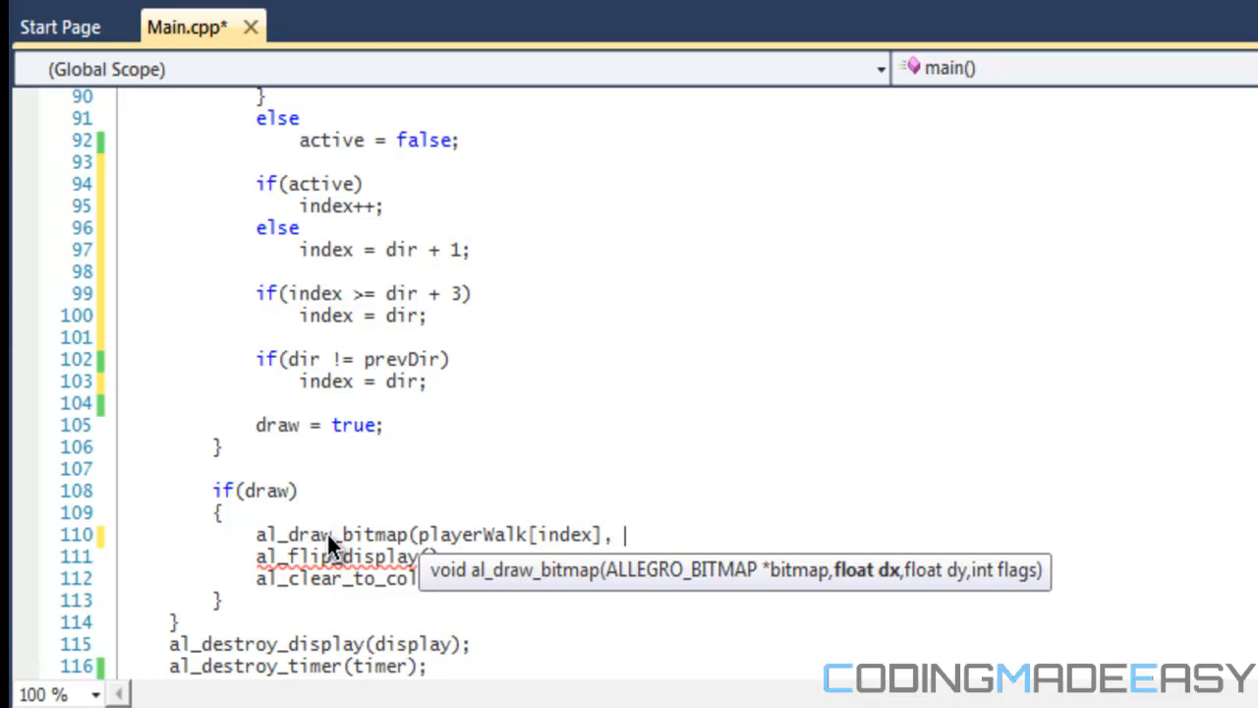
{"action": "type", "text": ","}
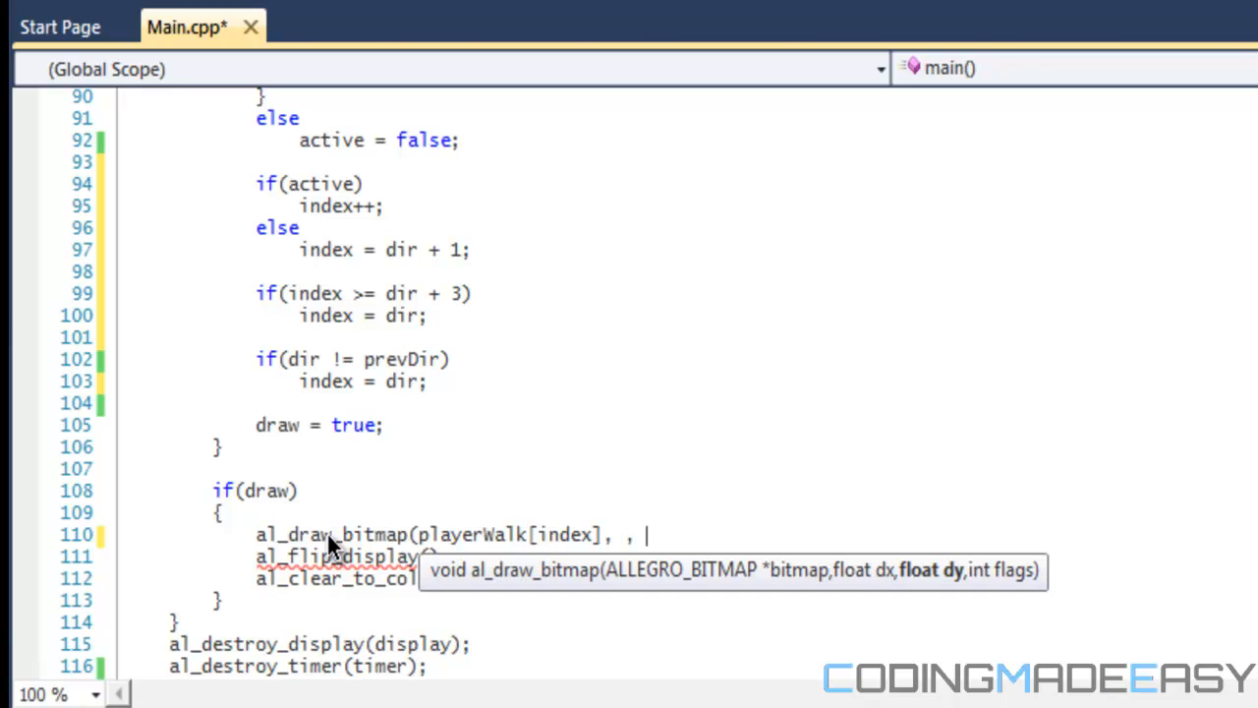
{"action": "type", "text": "x"}
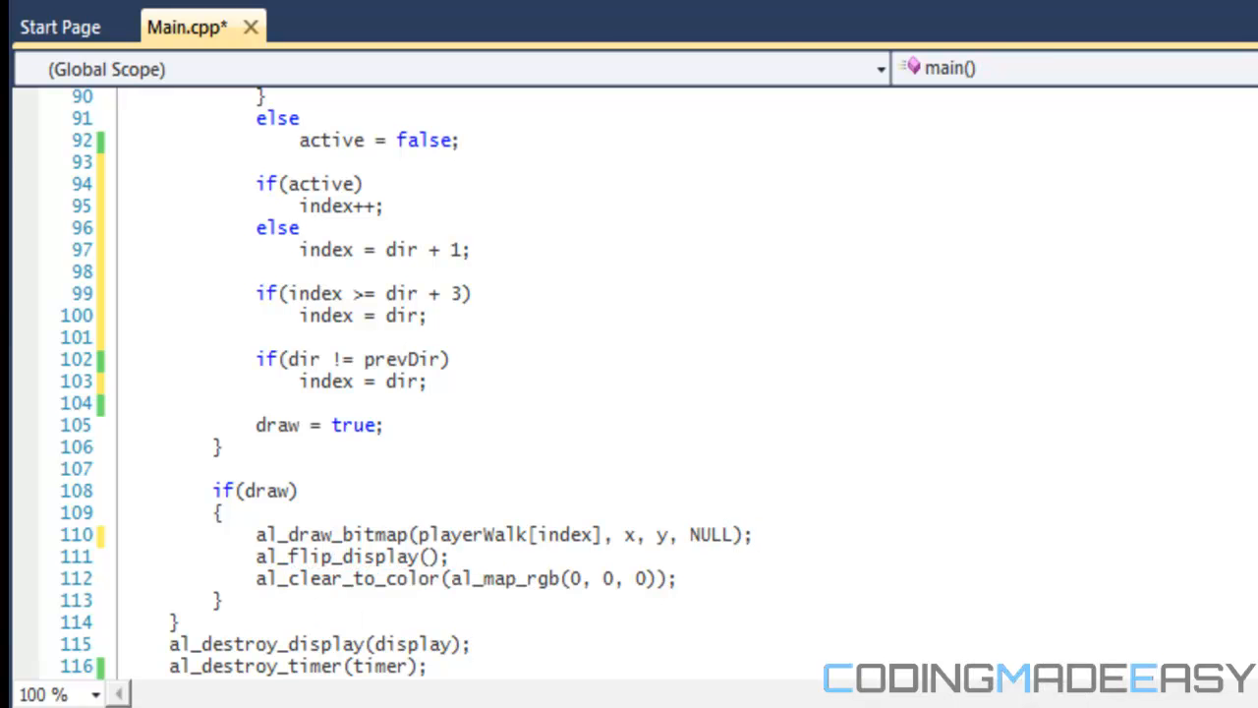
{"action": "key", "text": "ctrl+s"}
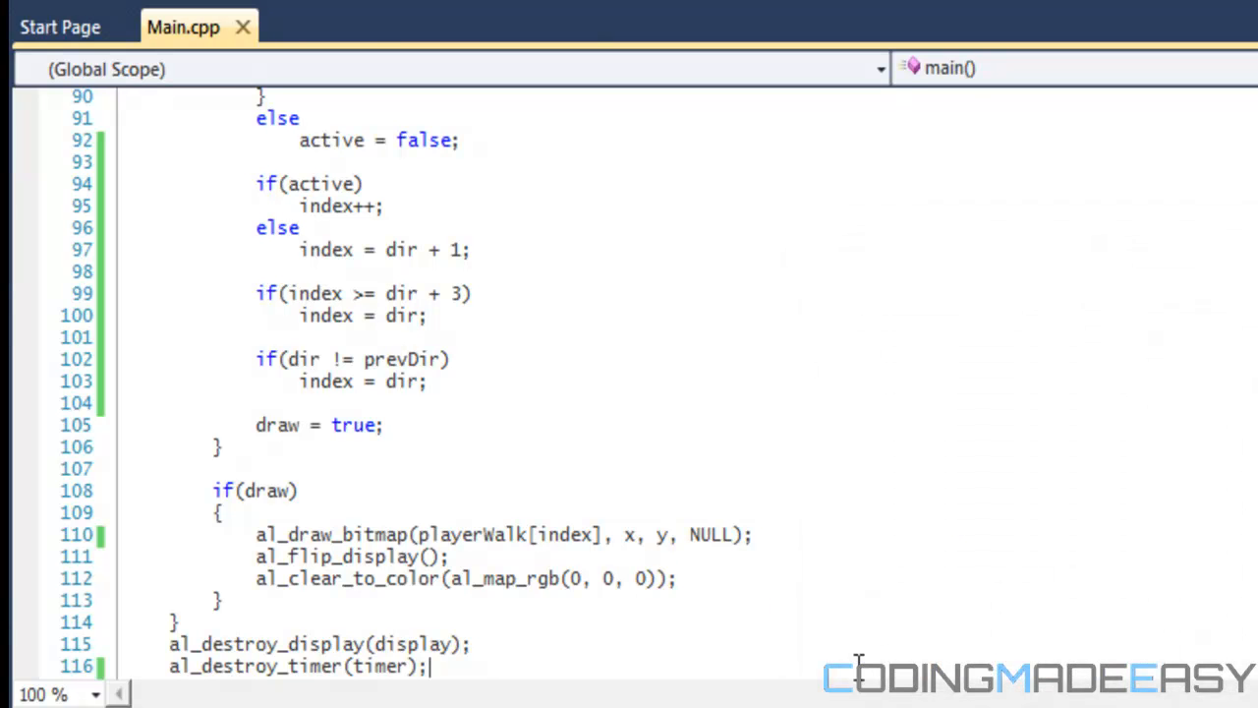
{"action": "mouse_move", "coordinate": [825, 427]}
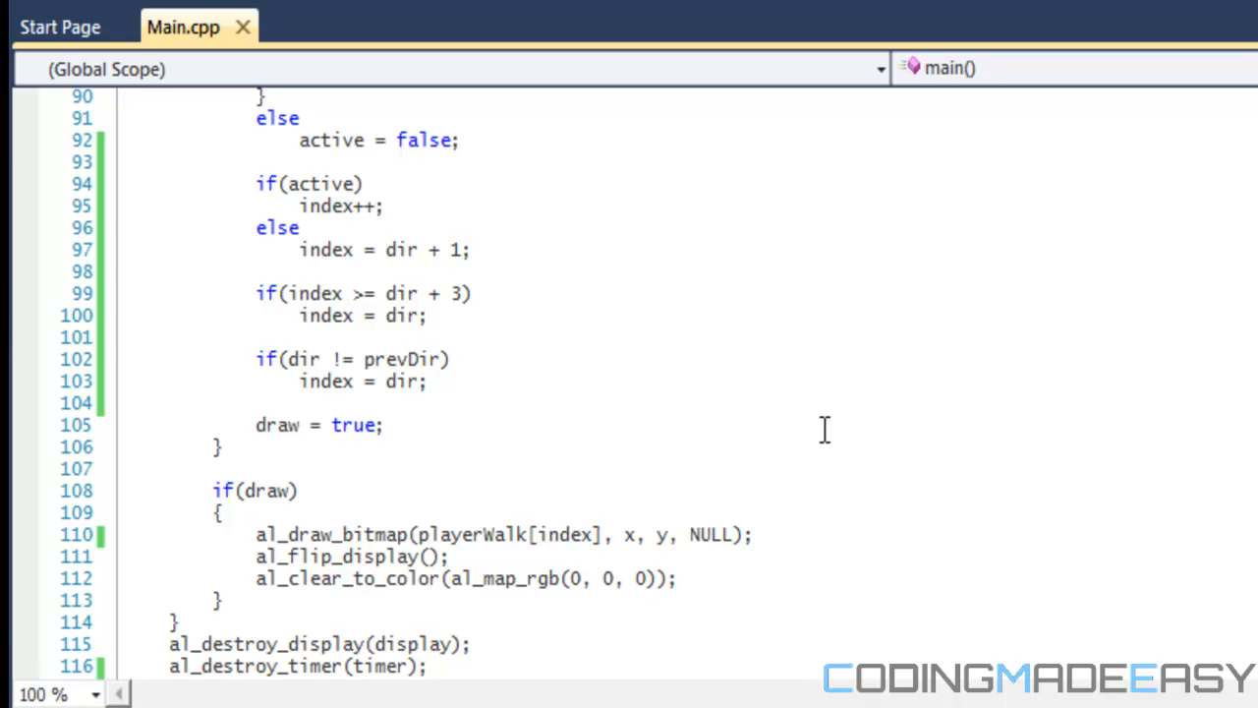
- Run the game and hit the access-violation exception at line 110
{"action": "left_click", "coordinate": [428, 665]}
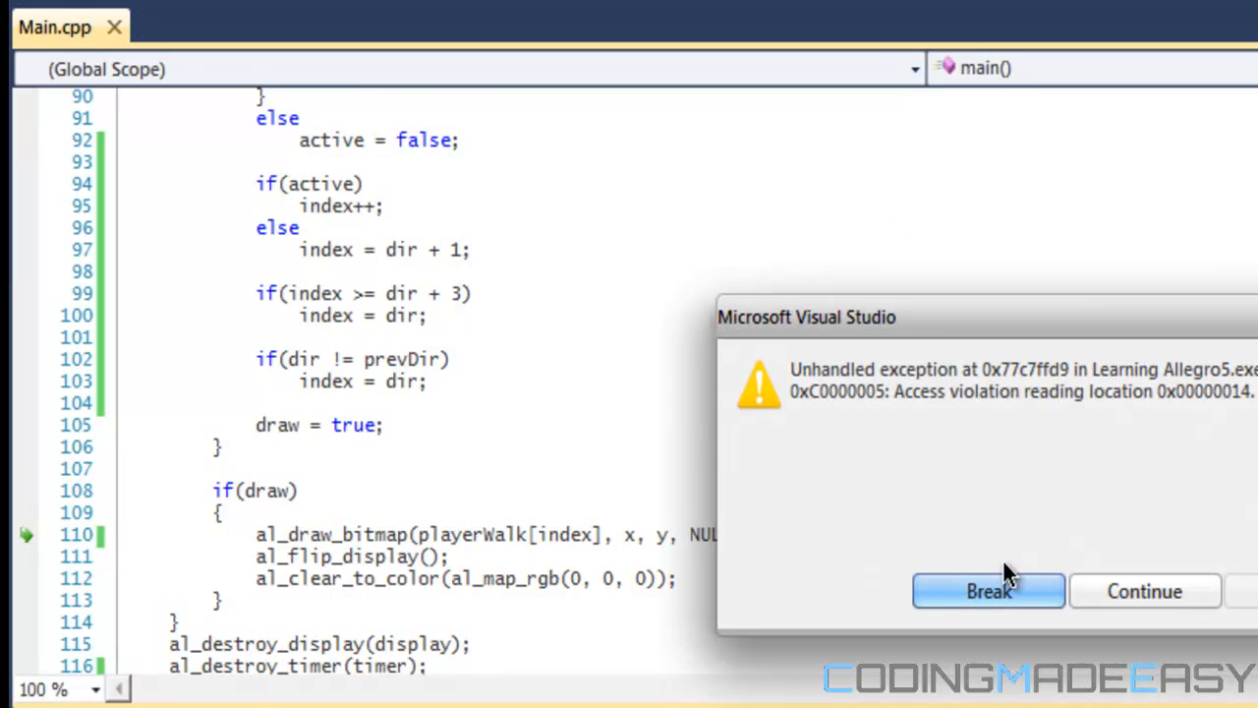
{"action": "mouse_move", "coordinate": [786, 688]}
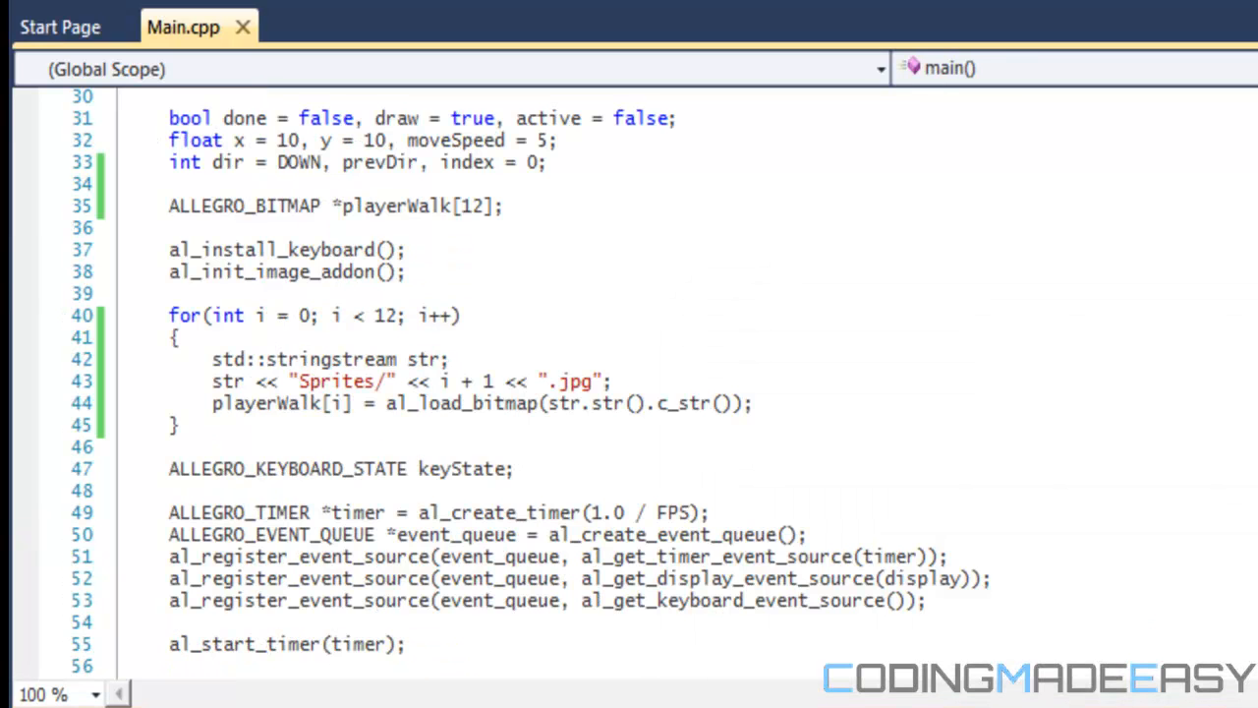
{"action": "mouse_move", "coordinate": [839, 464]}
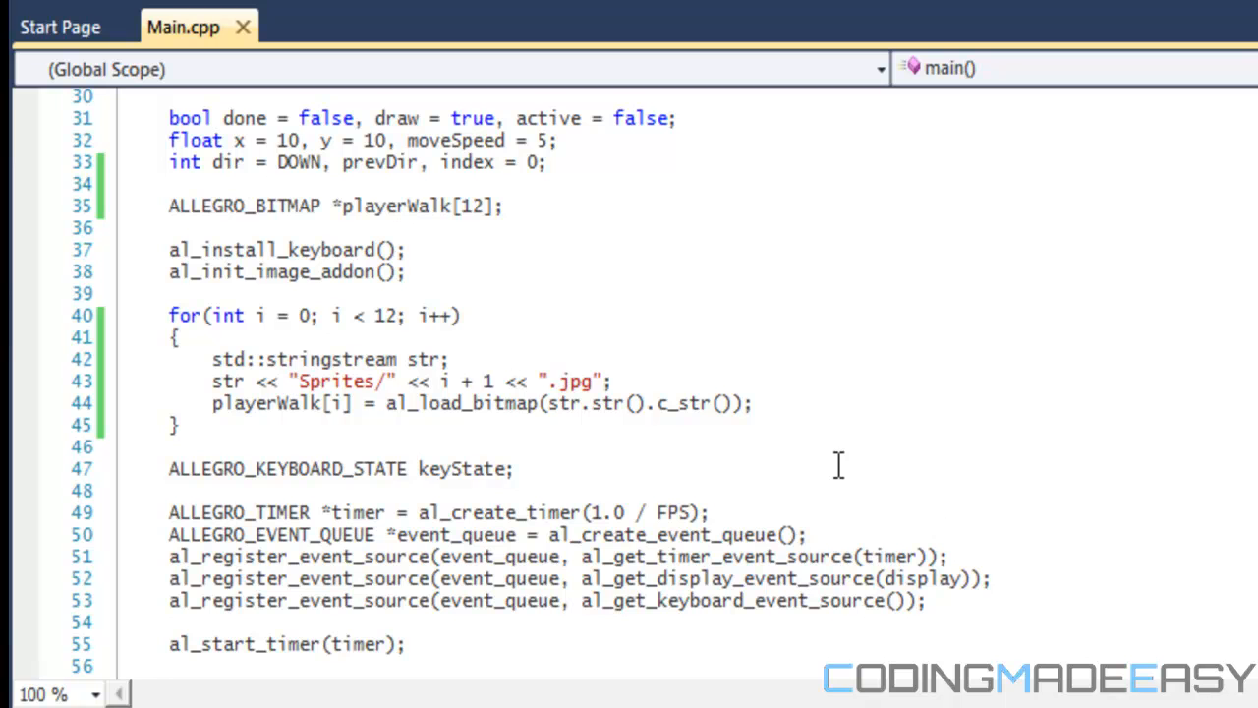
{"action": "mouse_move", "coordinate": [812, 450]}
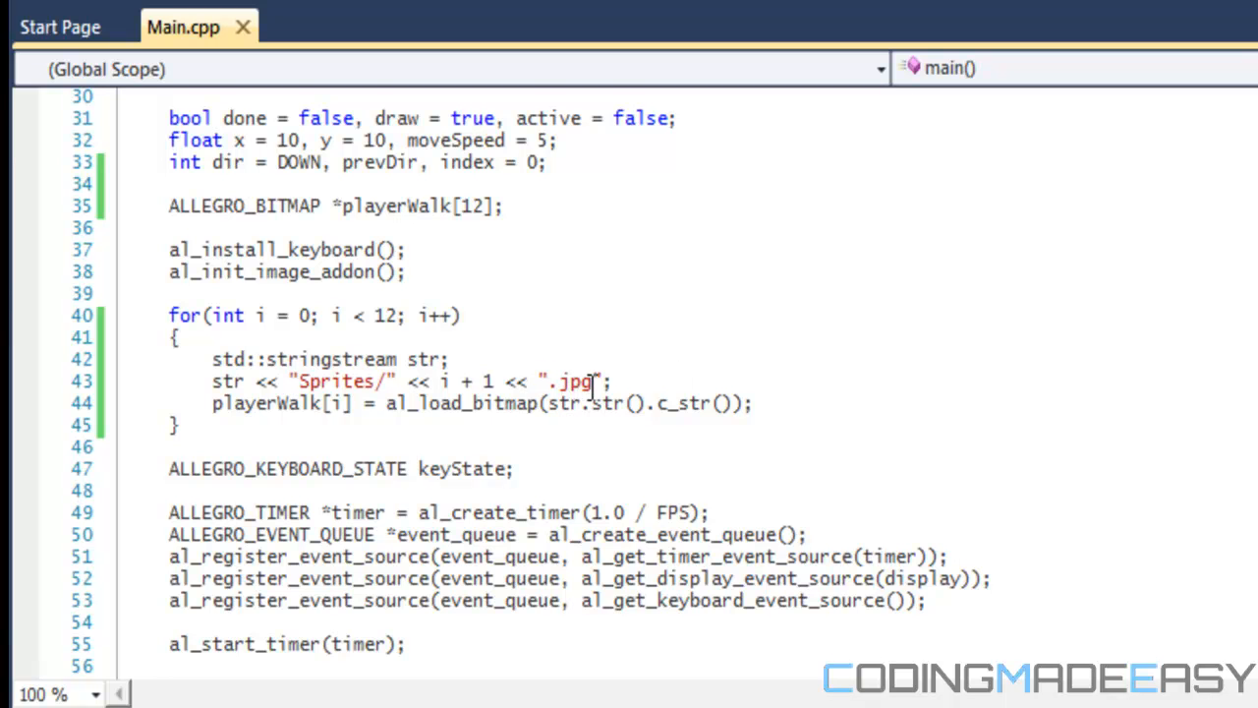
{"action": "left_click", "coordinate": [555, 162]}
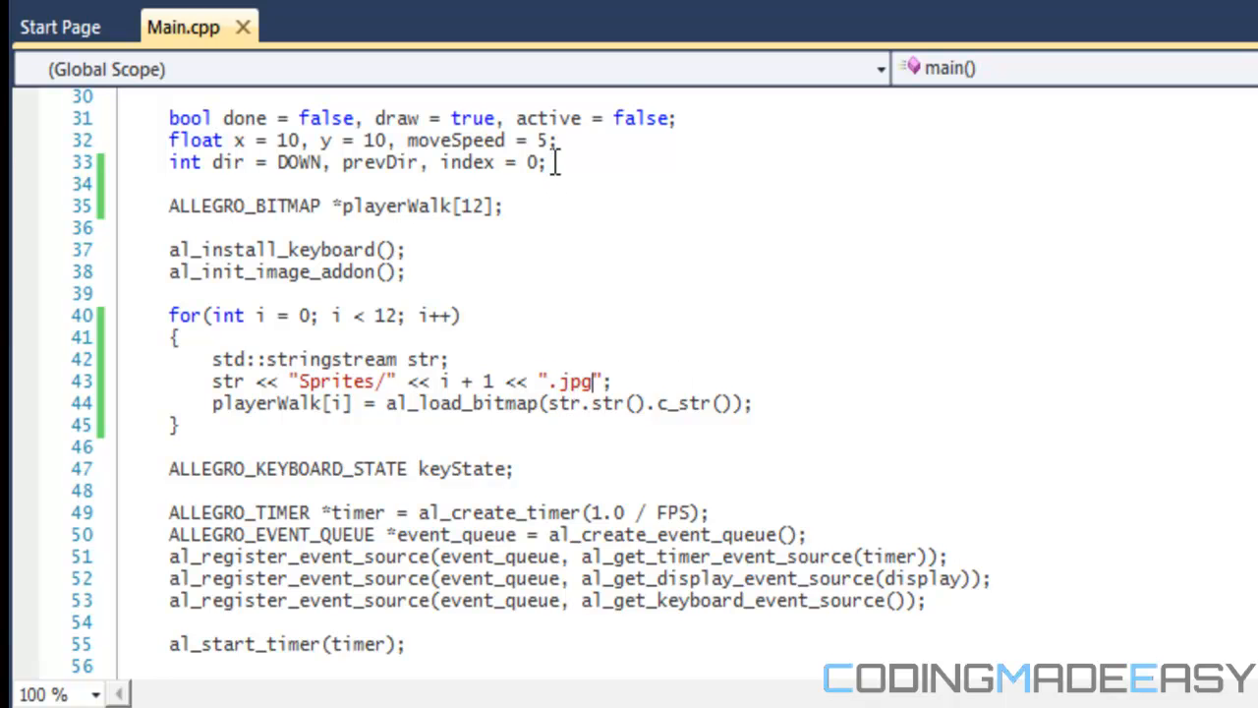
{"action": "mouse_move", "coordinate": [618, 442]}
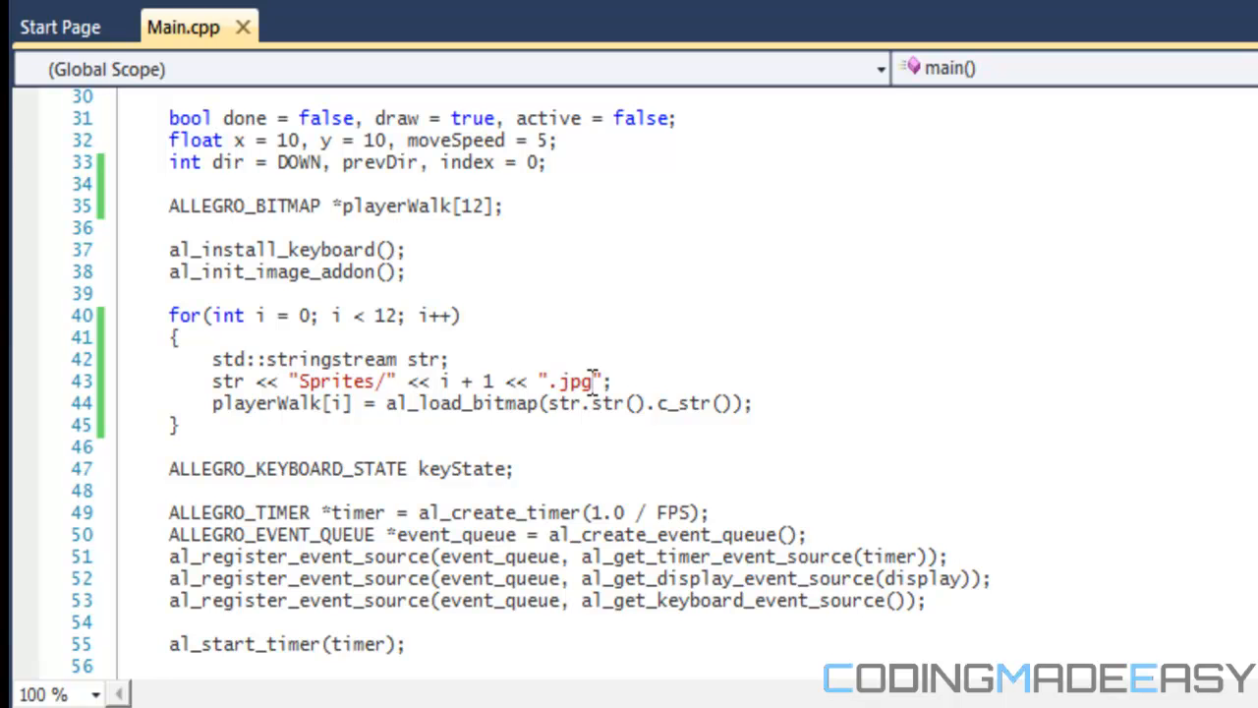
{"action": "mouse_move", "coordinate": [591, 381]}
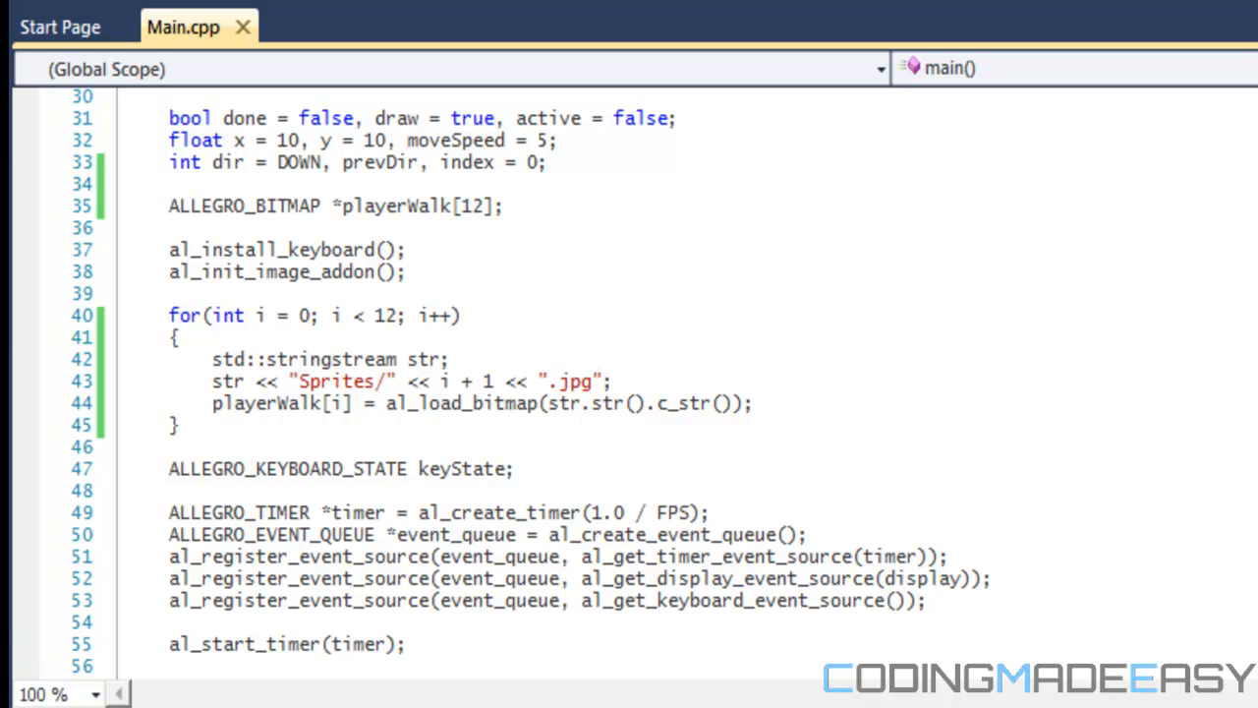
{"action": "scroll", "scroll_direction": "down", "scroll_amount": 3}
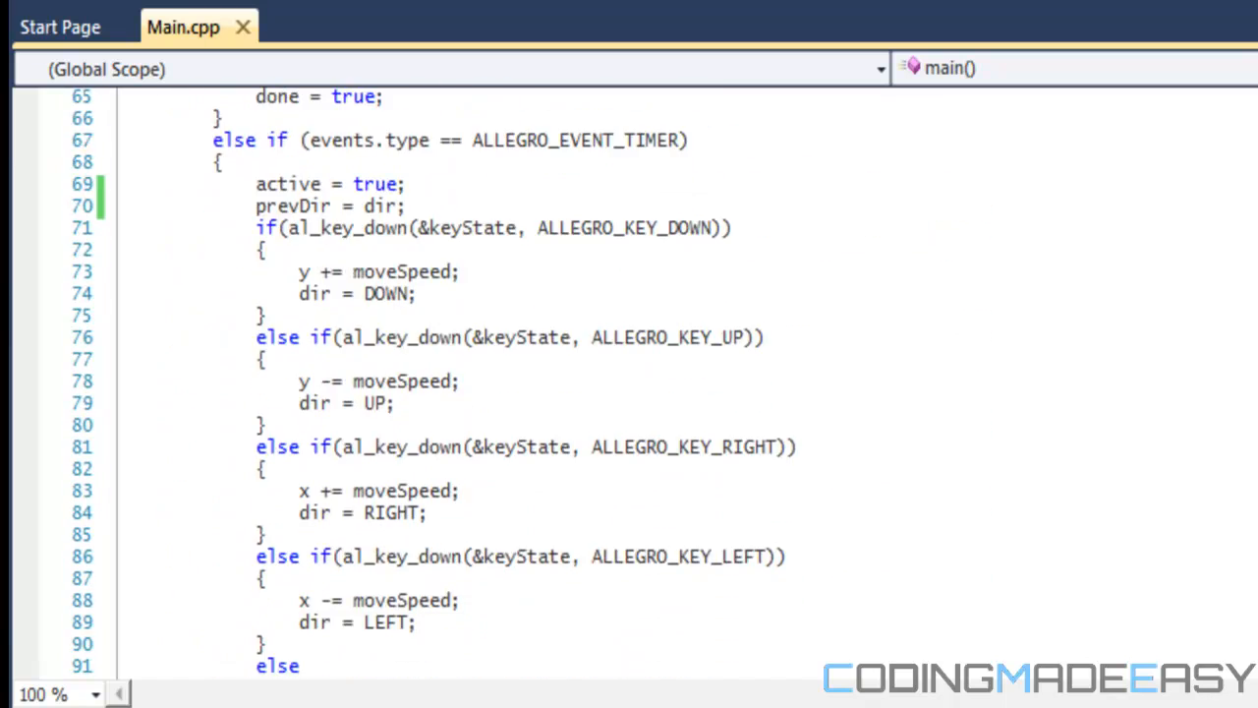
{"action": "scroll", "scroll_direction": "down", "scroll_amount": 3}
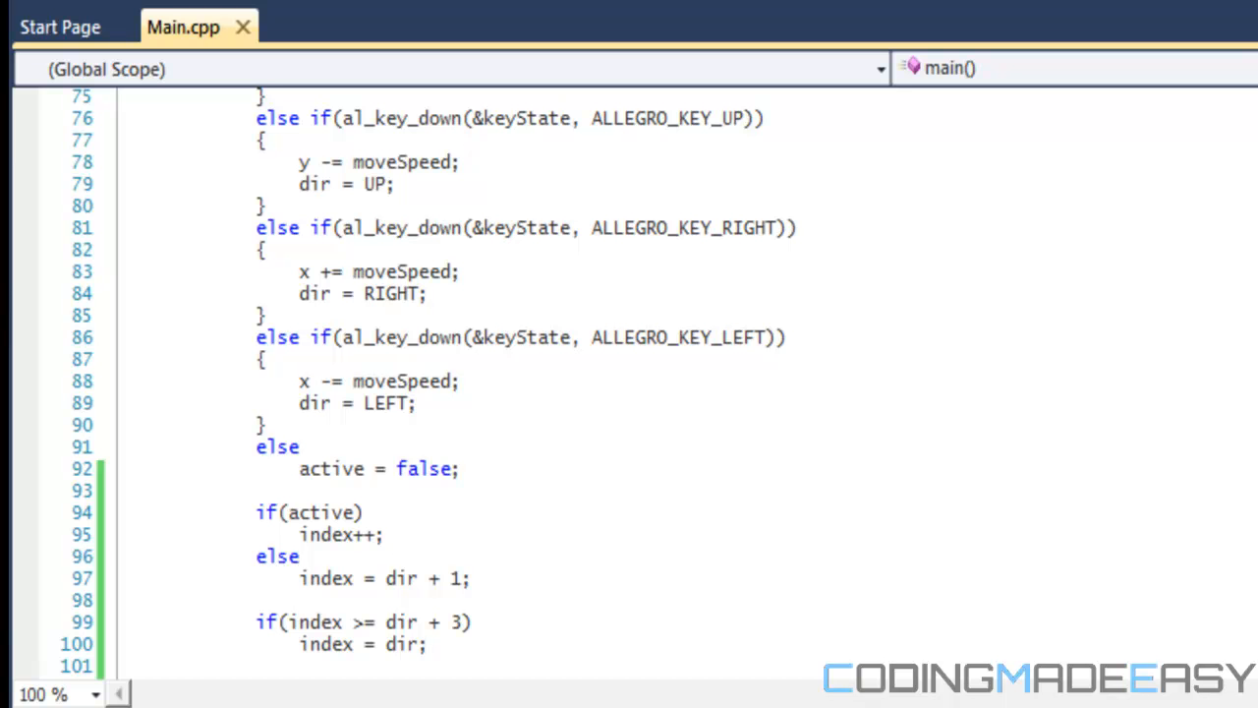
{"action": "scroll", "scroll_direction": "up", "scroll_amount": 3}
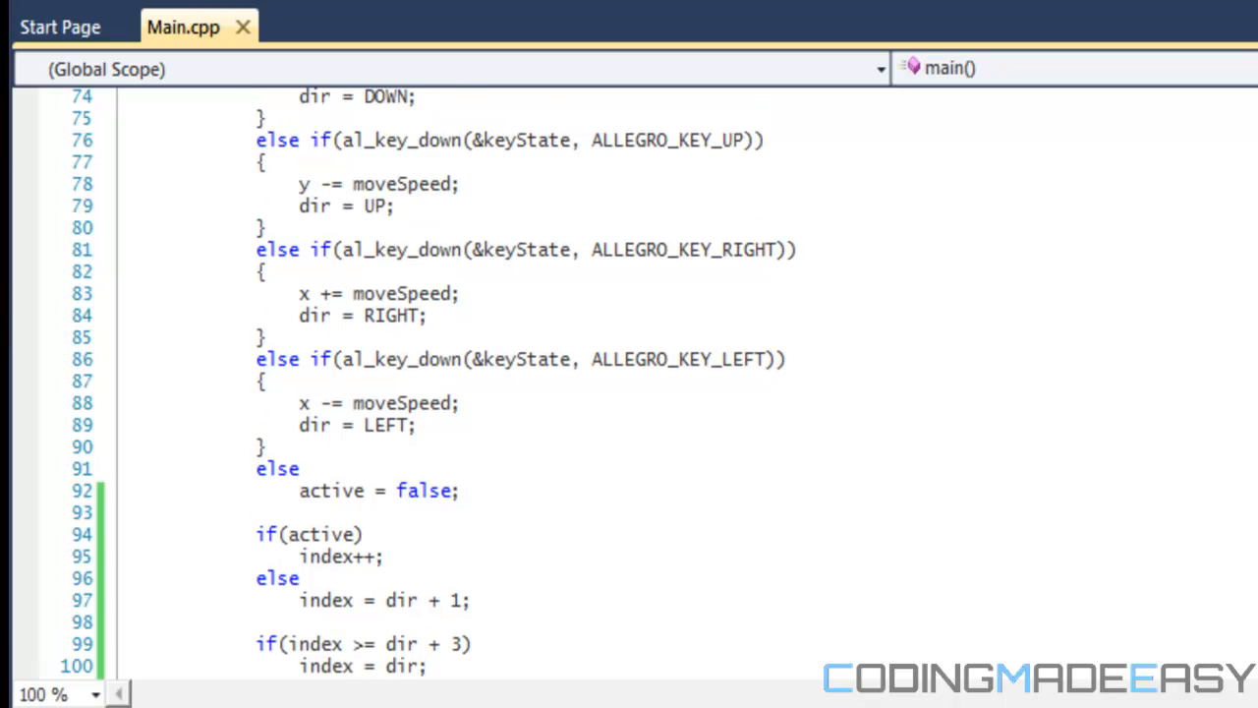
{"action": "scroll", "scroll_direction": "up", "scroll_amount": 3}
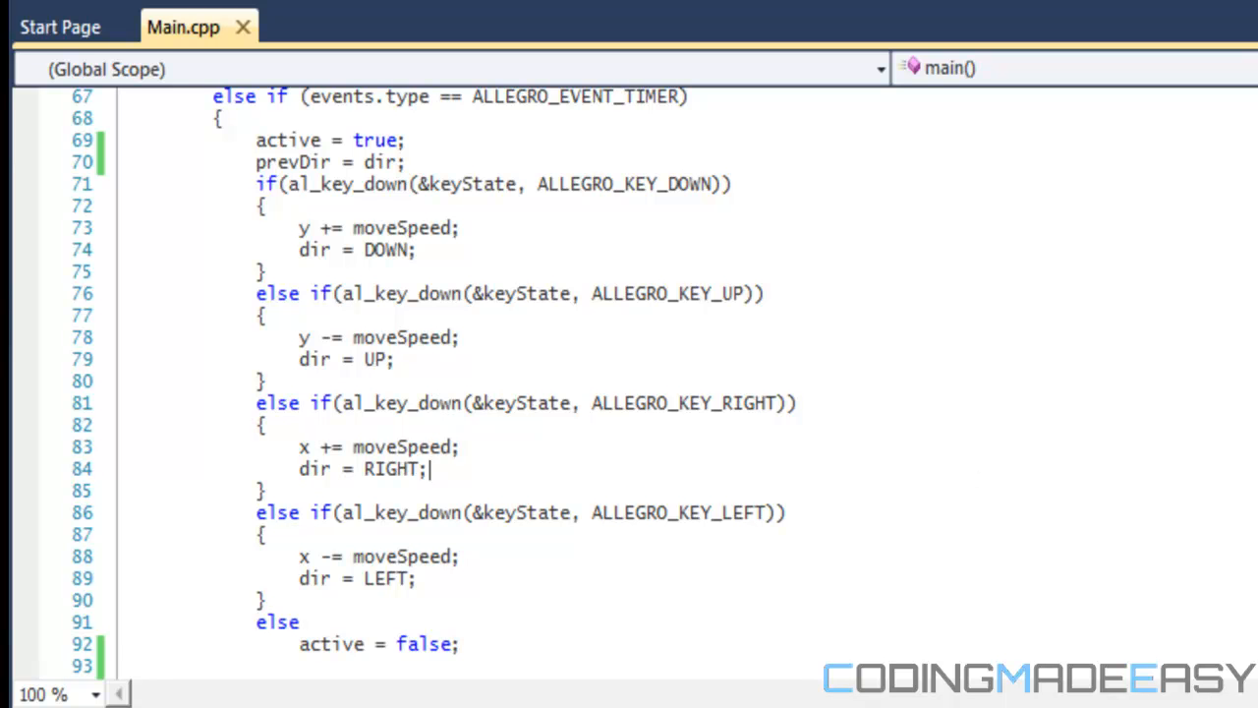
{"action": "scroll", "scroll_direction": "up", "scroll_amount": 3}
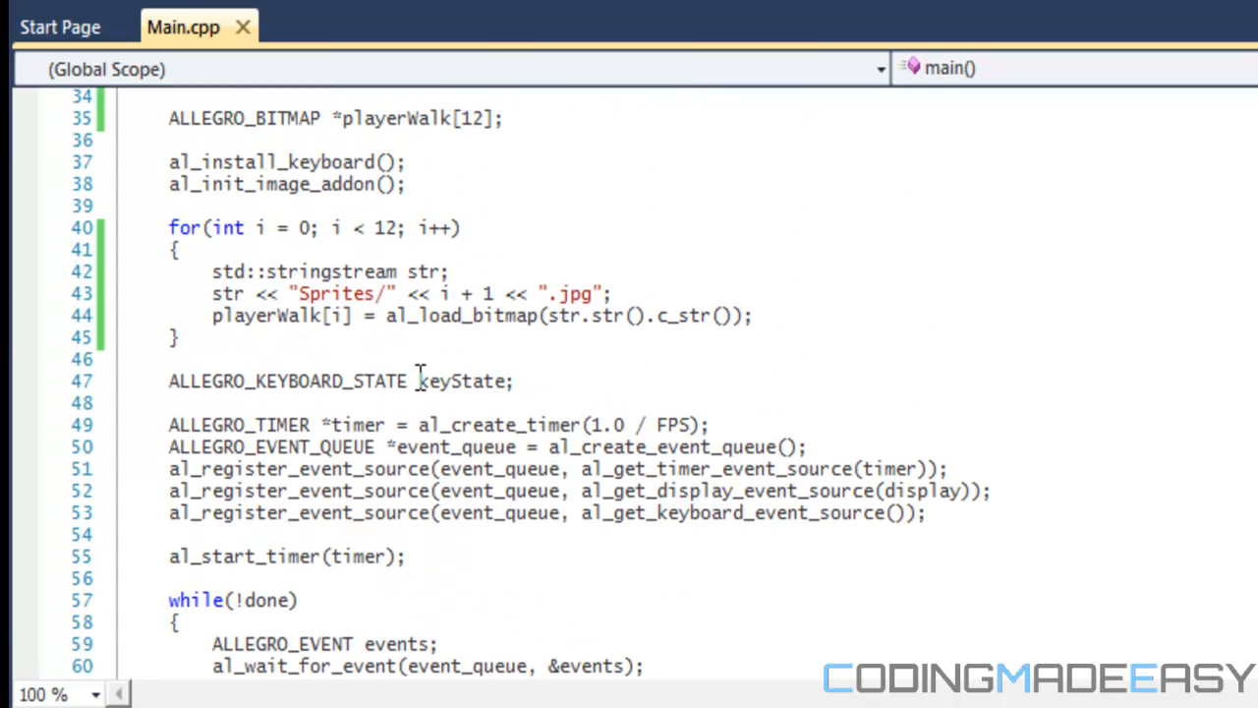
{"action": "mouse_move", "coordinate": [580, 303]}
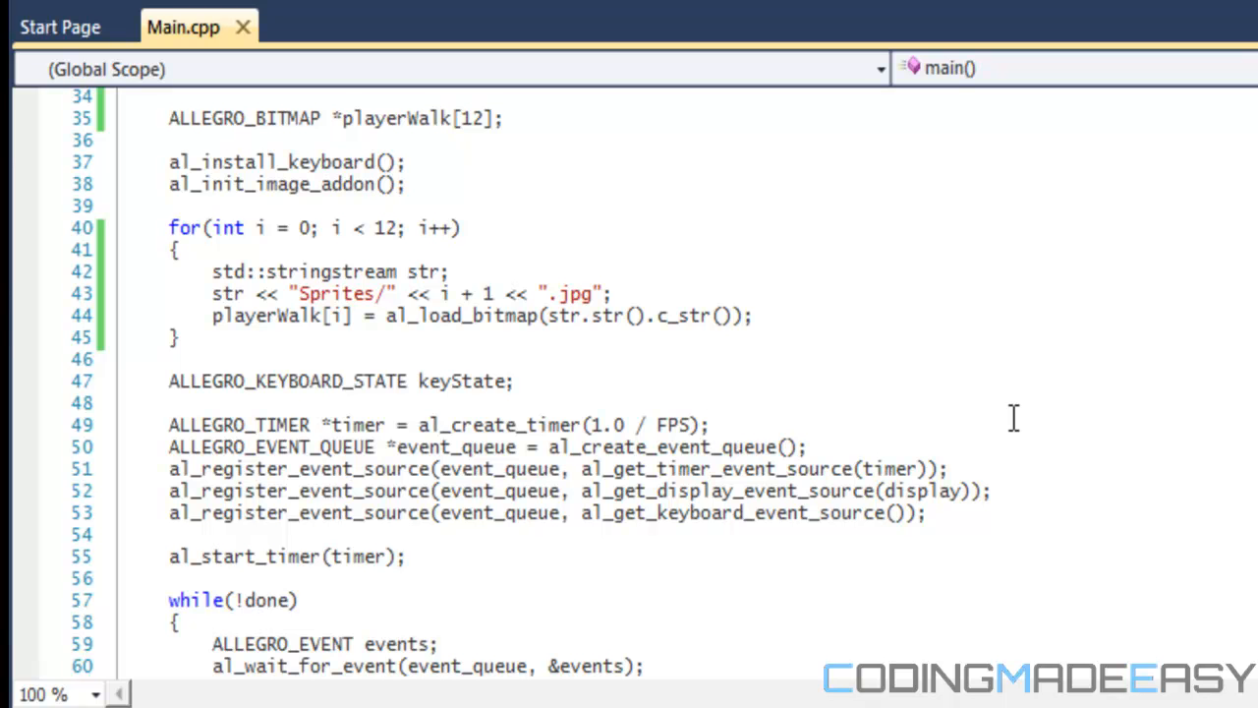
{"action": "left_click", "coordinate": [710, 424]}
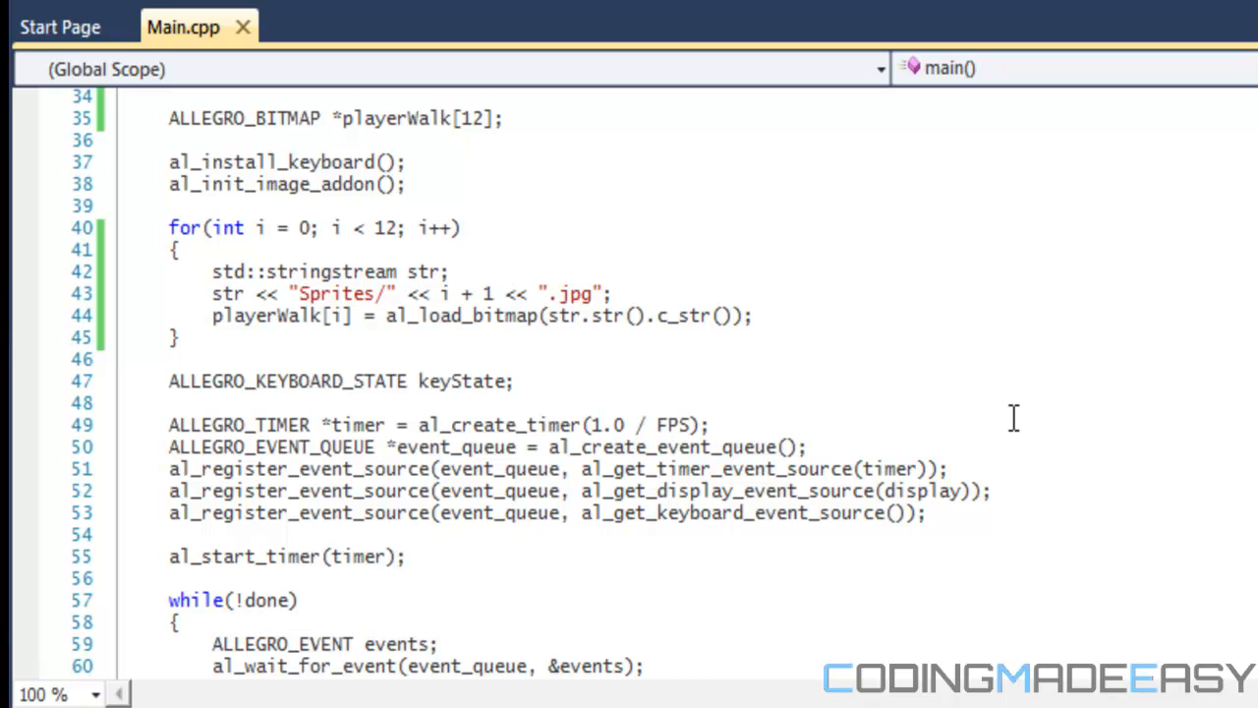
{"action": "mouse_move", "coordinate": [1060, 642]}
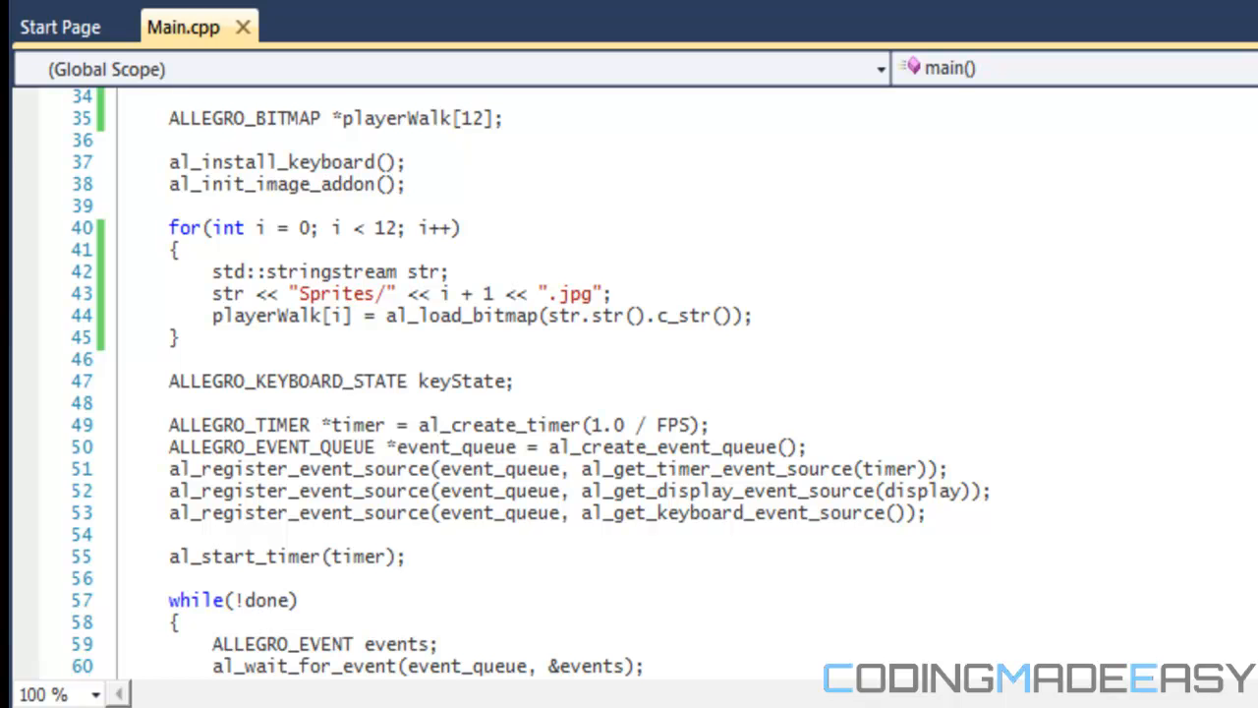
{"action": "left_click", "coordinate": [713, 424]}
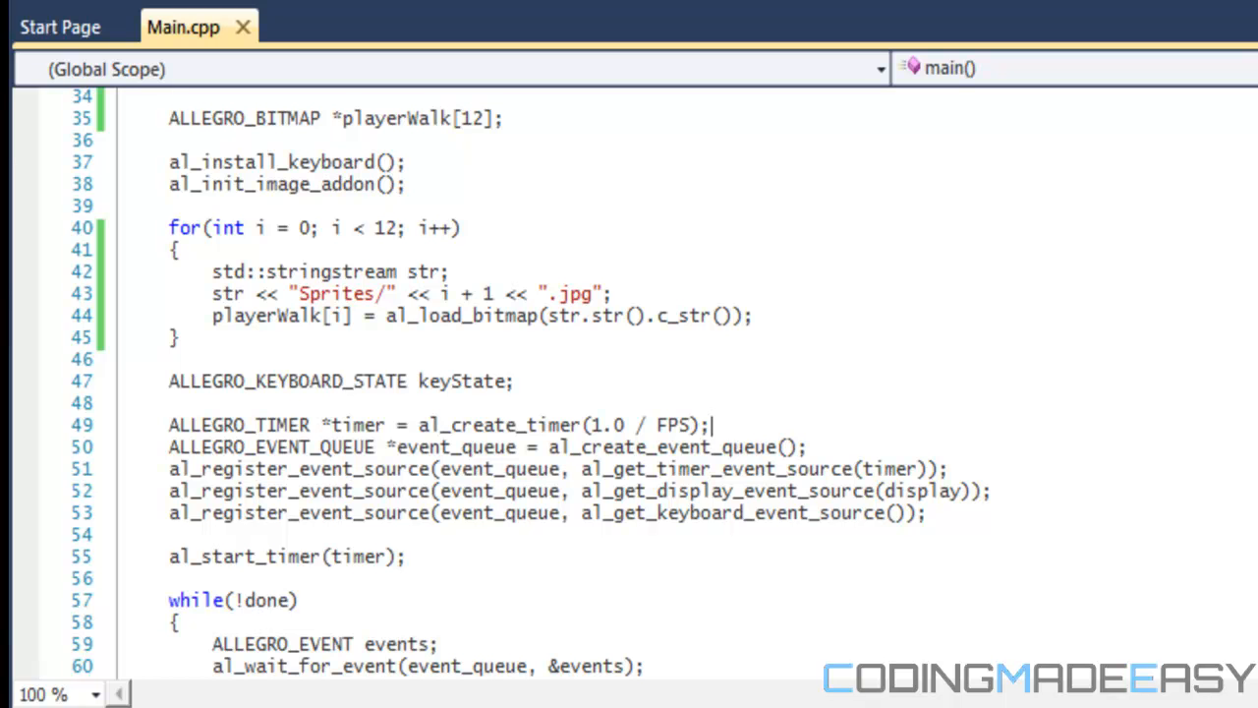